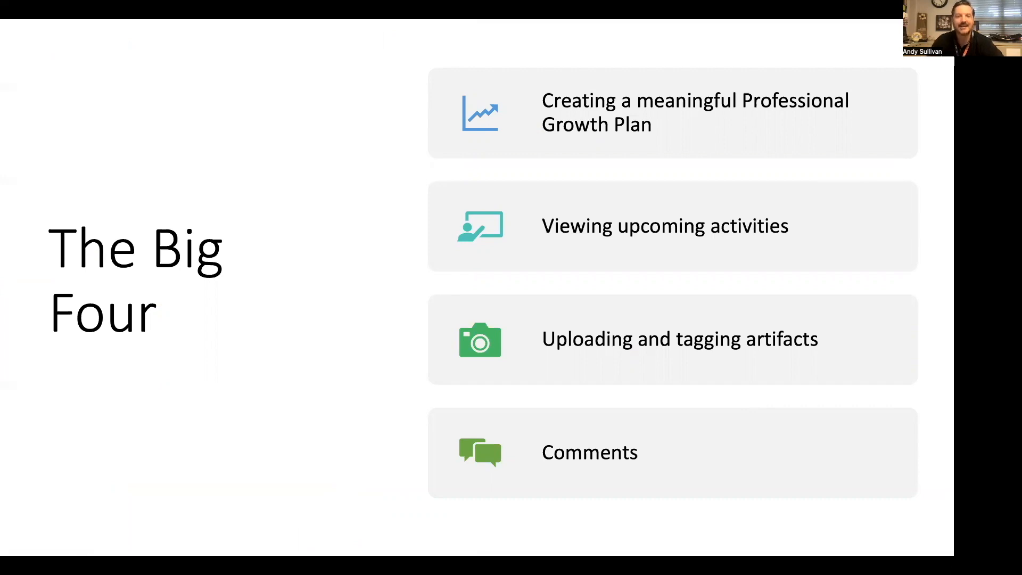
{"action": "mouse_move", "coordinate": [857, 522]}
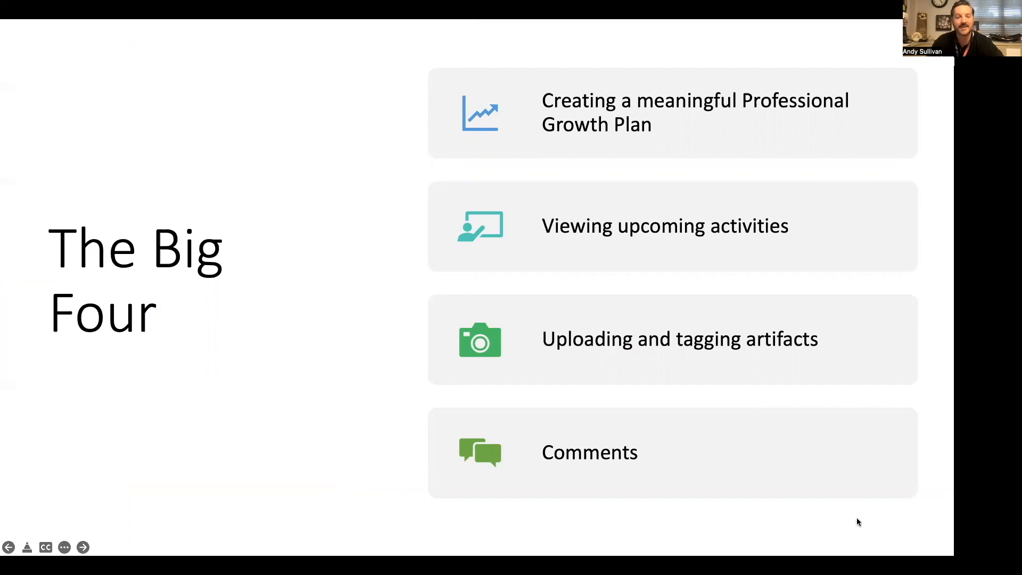
Step: Advance the slideshow past 'The Big Four' agenda slide
{"action": "left_click", "coordinate": [82, 547]}
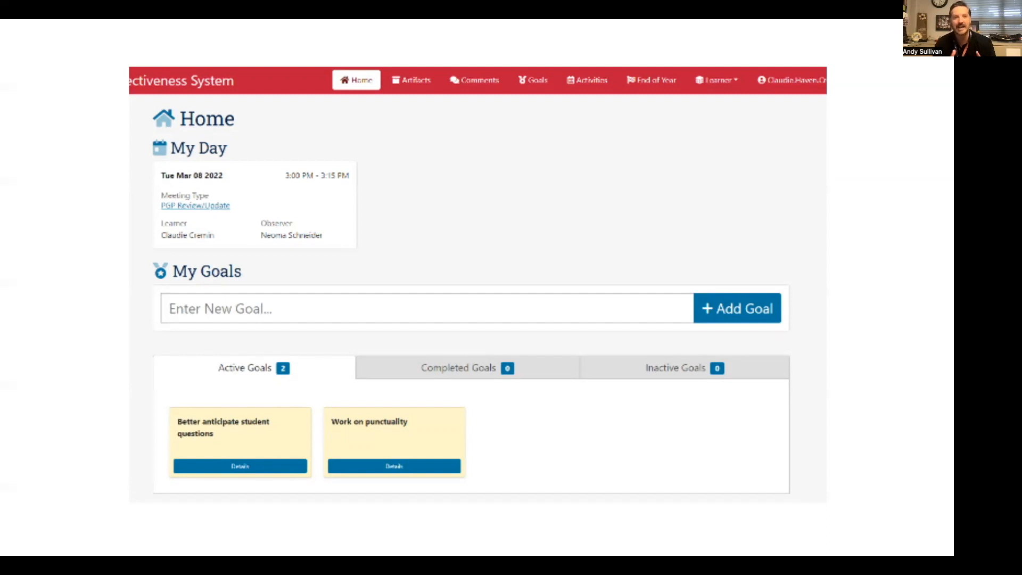
{"action": "left_click", "coordinate": [240, 466]}
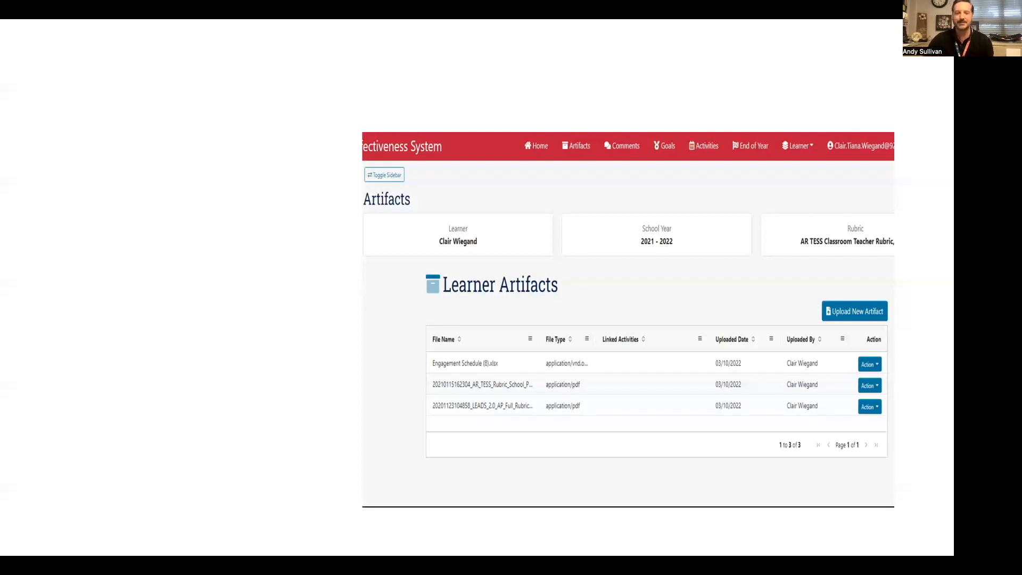
{"action": "left_click", "coordinate": [82, 547]}
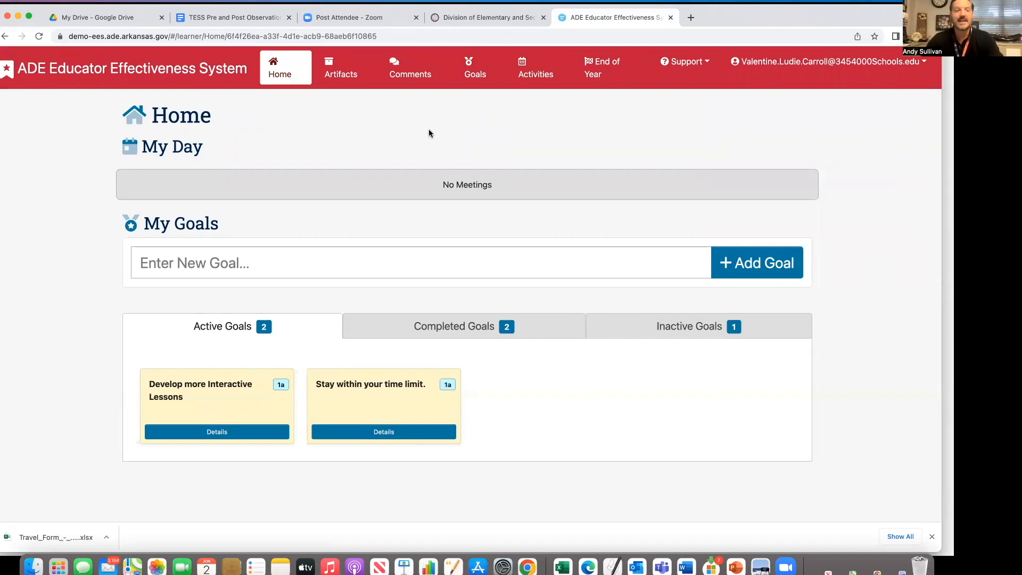
{"action": "mouse_move", "coordinate": [217, 171]}
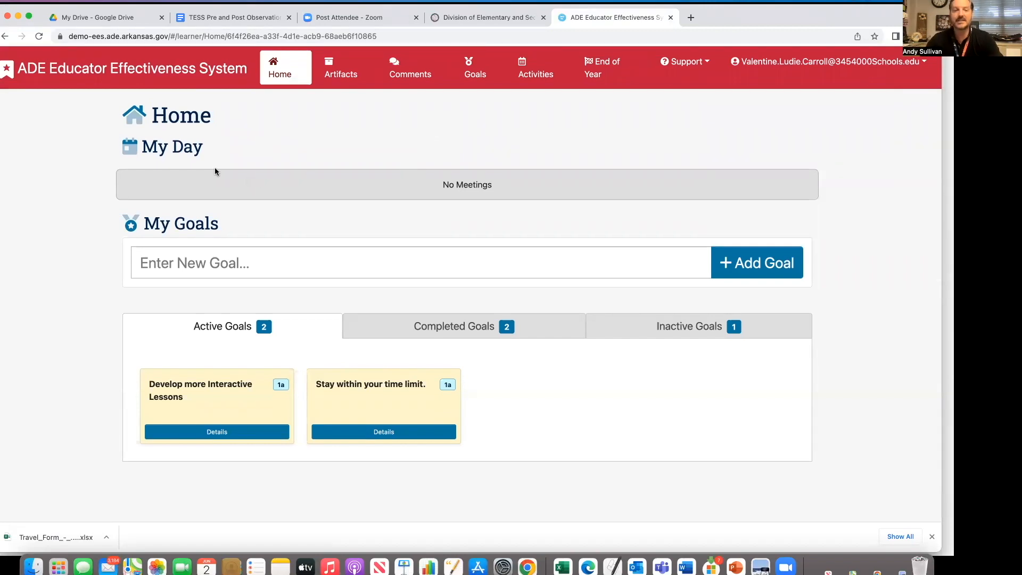
{"action": "mouse_move", "coordinate": [217, 185]}
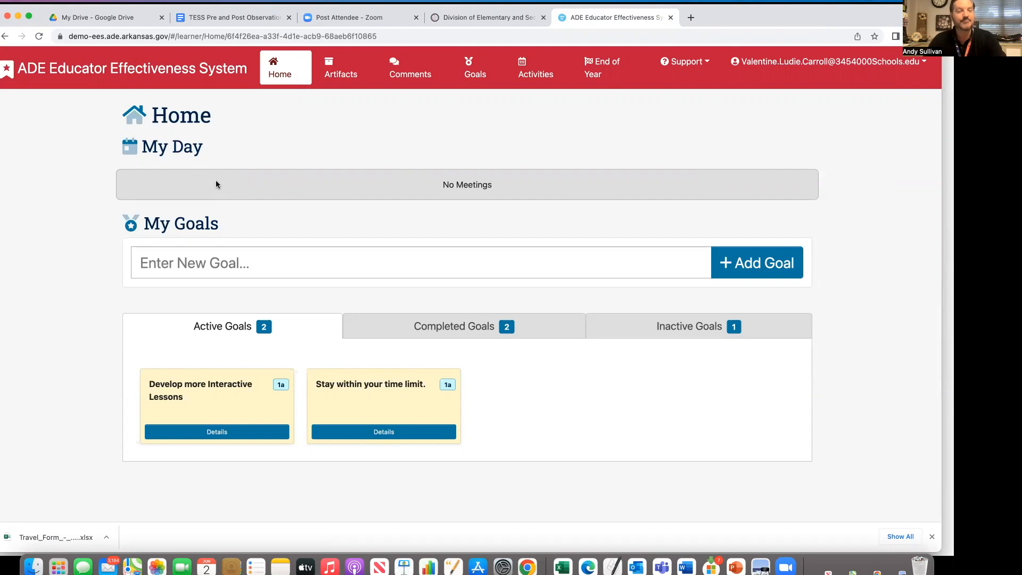
{"action": "mouse_move", "coordinate": [354, 162]}
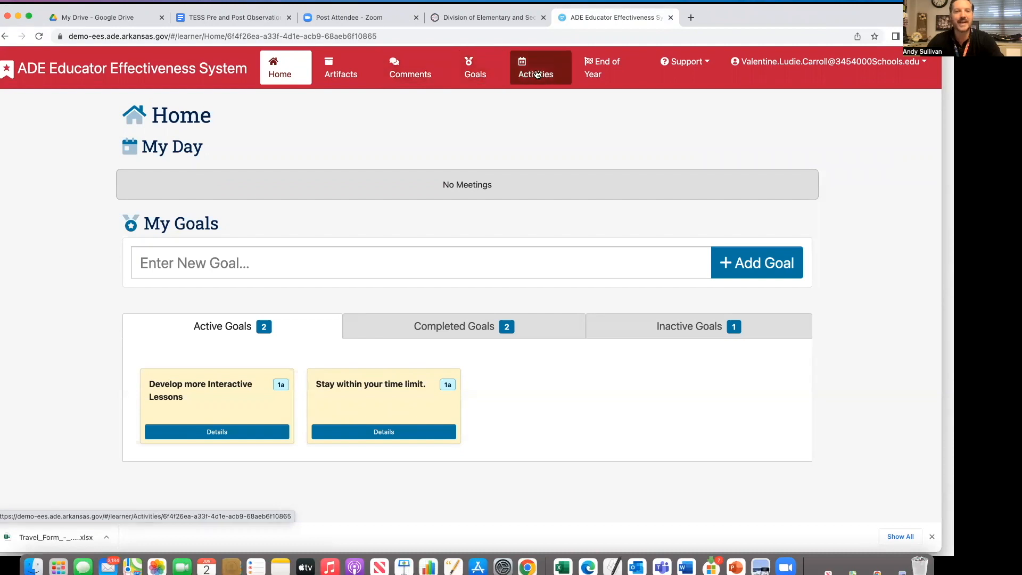
Step: Open Activities and view June 2022 by week, then by month, then as a list
{"action": "left_click", "coordinate": [537, 67]}
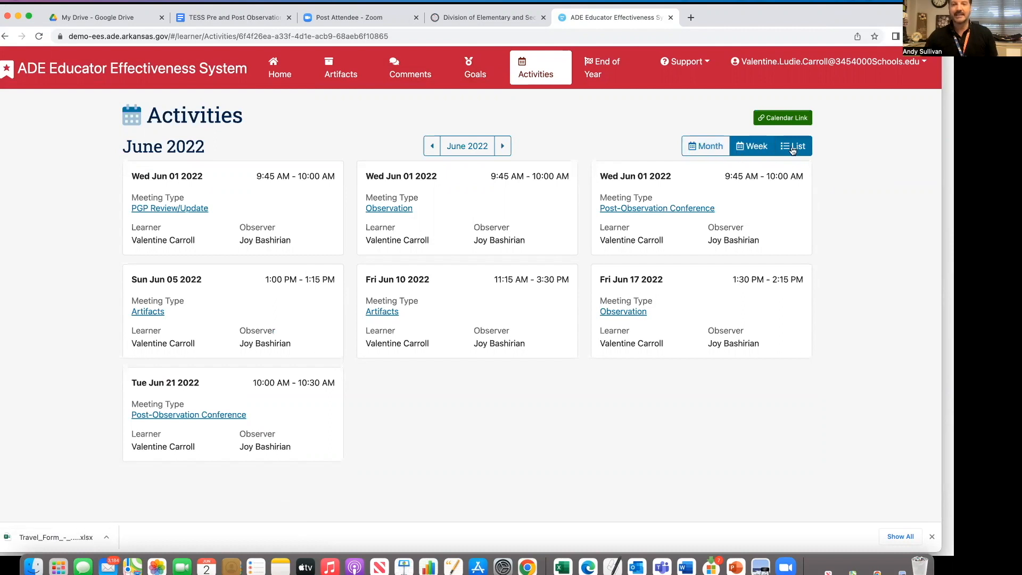
{"action": "left_click", "coordinate": [752, 146]}
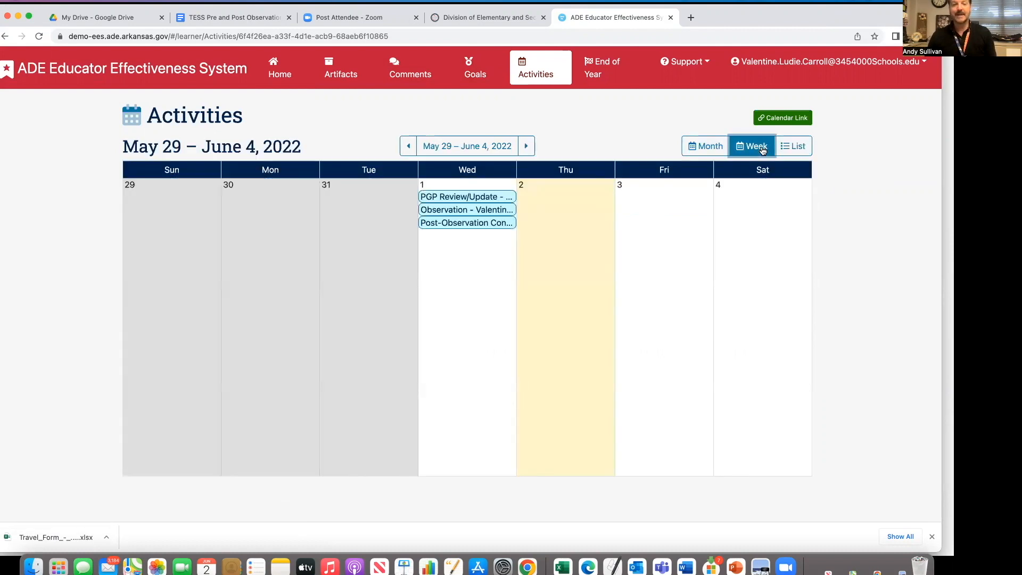
{"action": "mouse_move", "coordinate": [721, 151]}
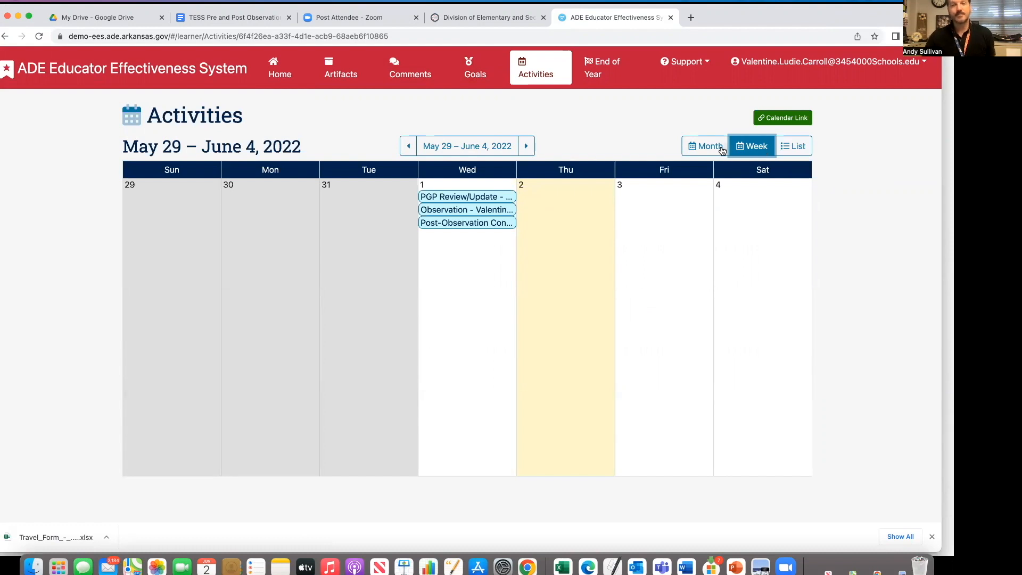
{"action": "left_click", "coordinate": [706, 145]}
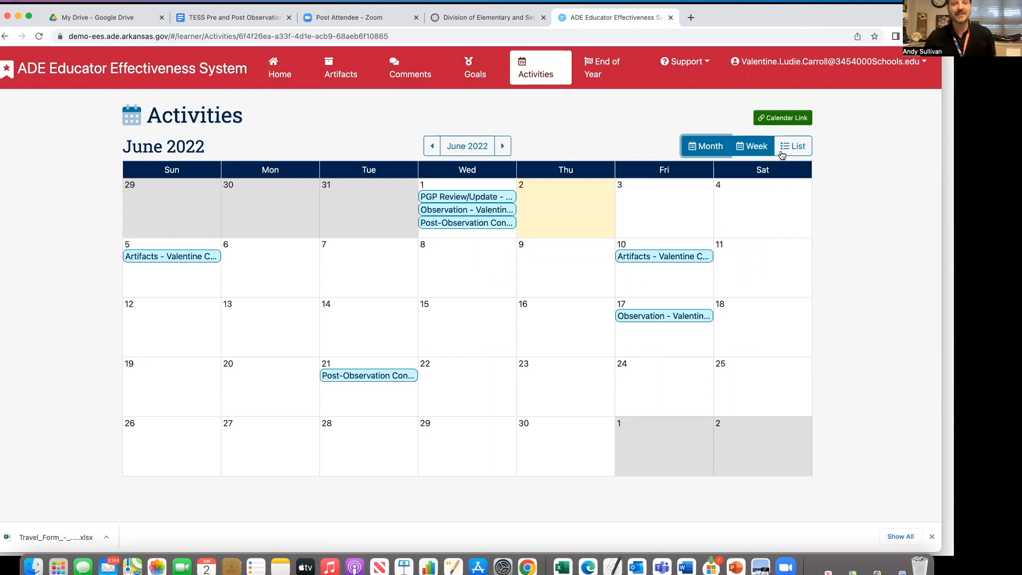
{"action": "left_click", "coordinate": [793, 146]}
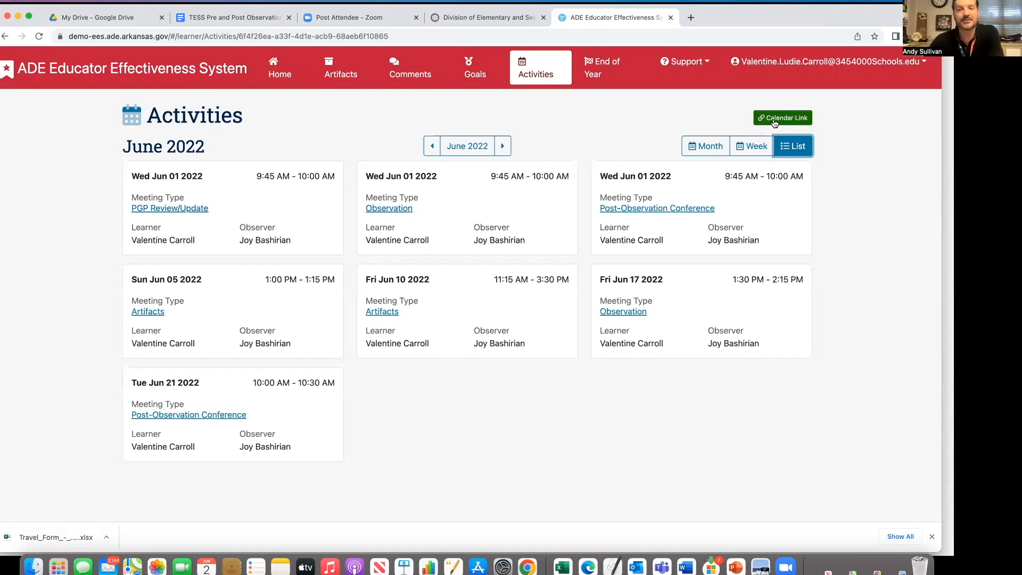
{"action": "left_click", "coordinate": [782, 118]}
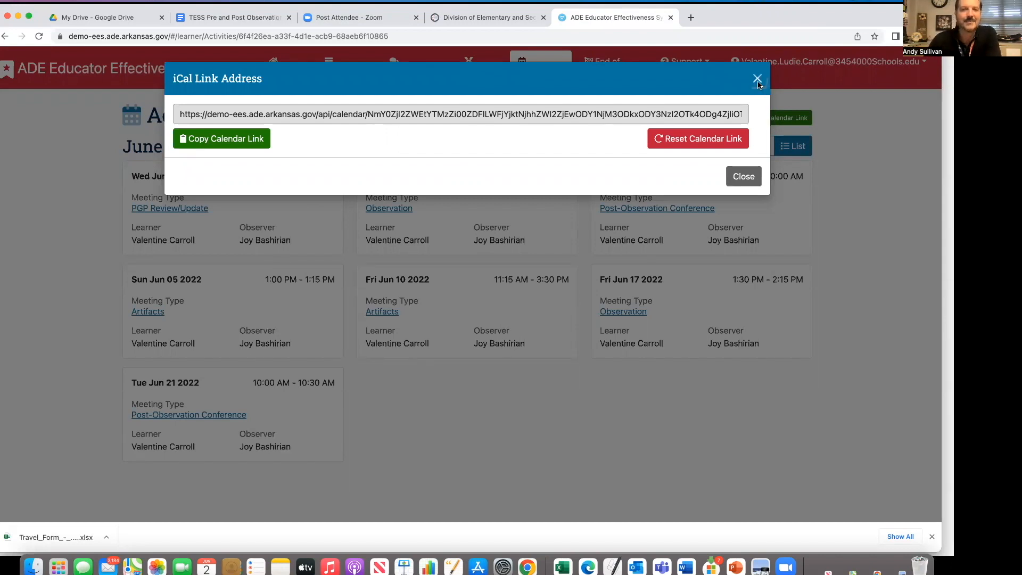
{"action": "left_click", "coordinate": [757, 80]}
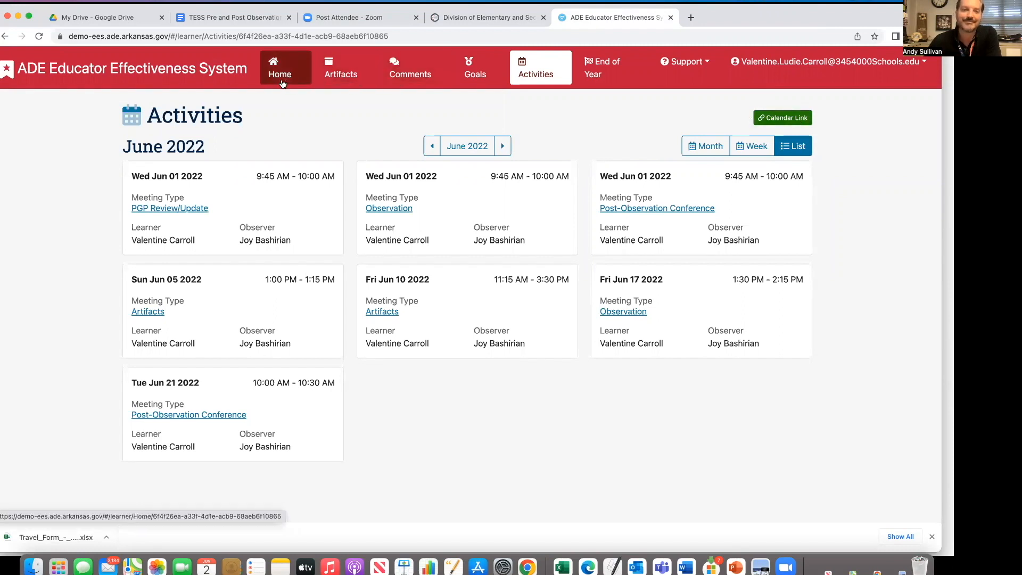
Step: On Home, review completed and inactive goals, return to active goals, and start a new goal
{"action": "left_click", "coordinate": [279, 67]}
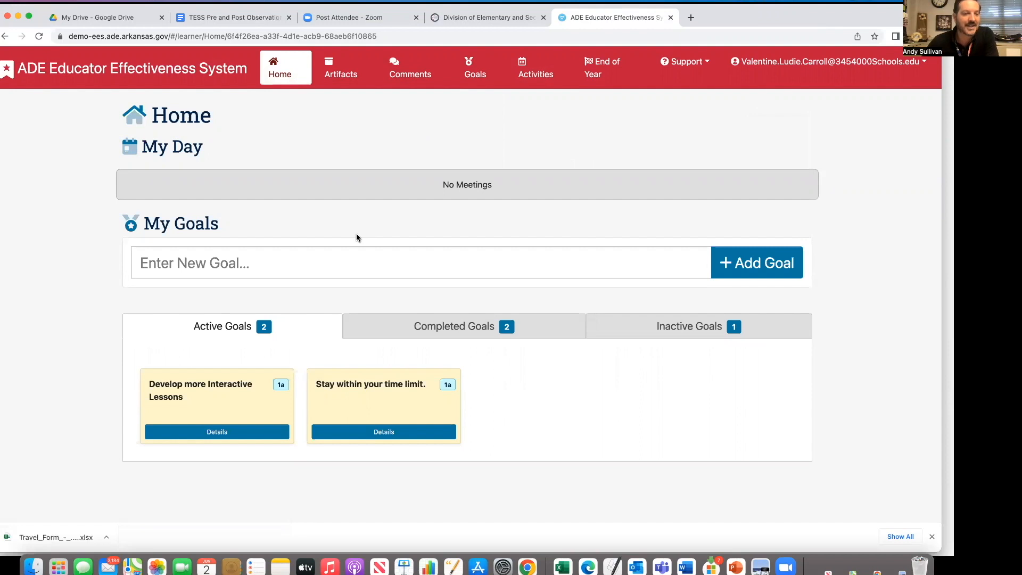
{"action": "mouse_move", "coordinate": [328, 242]}
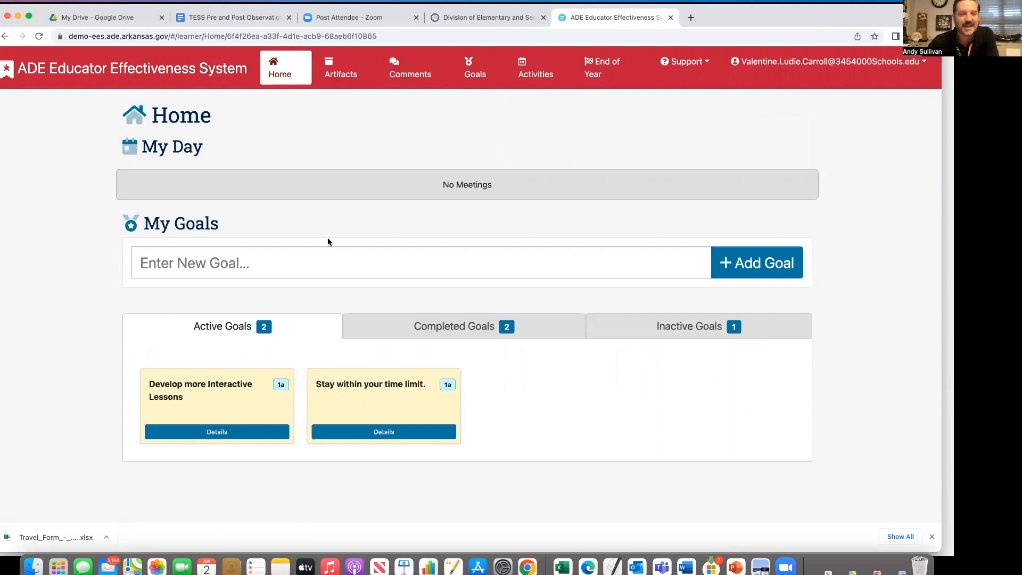
{"action": "mouse_move", "coordinate": [354, 414]}
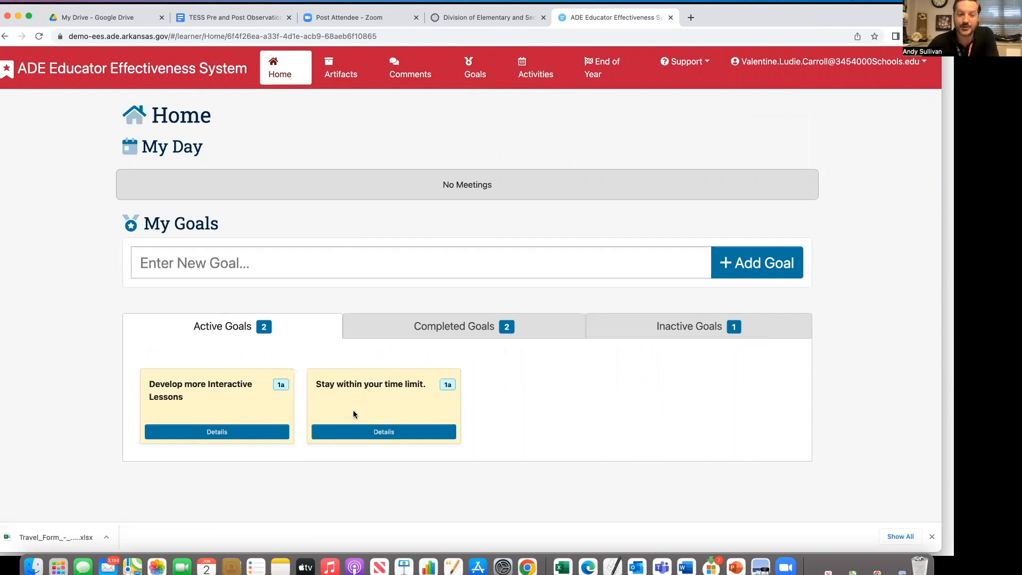
{"action": "left_click", "coordinate": [454, 326]}
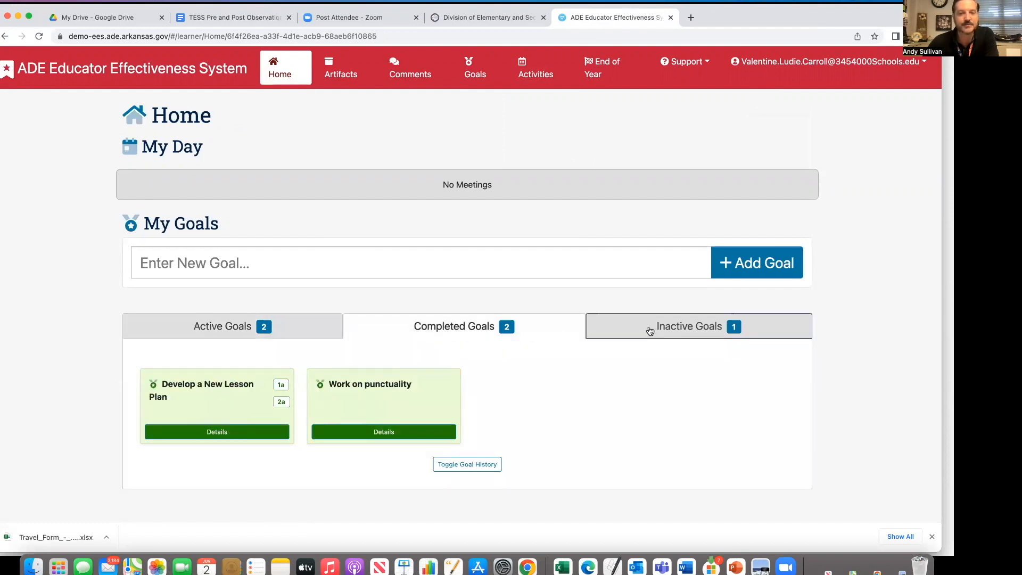
{"action": "left_click", "coordinate": [689, 326]}
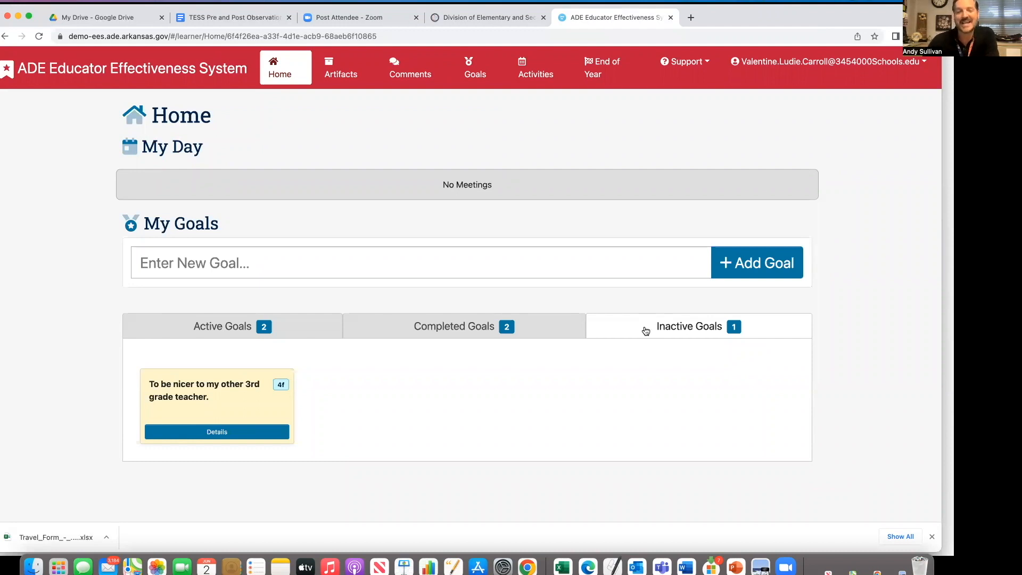
{"action": "left_click", "coordinate": [232, 325]}
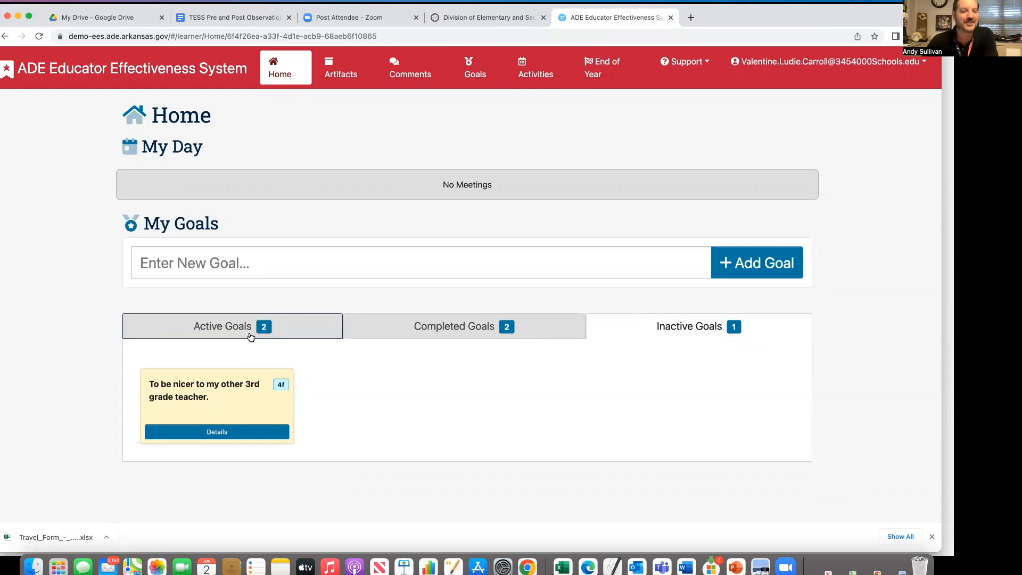
{"action": "left_click", "coordinate": [232, 326]}
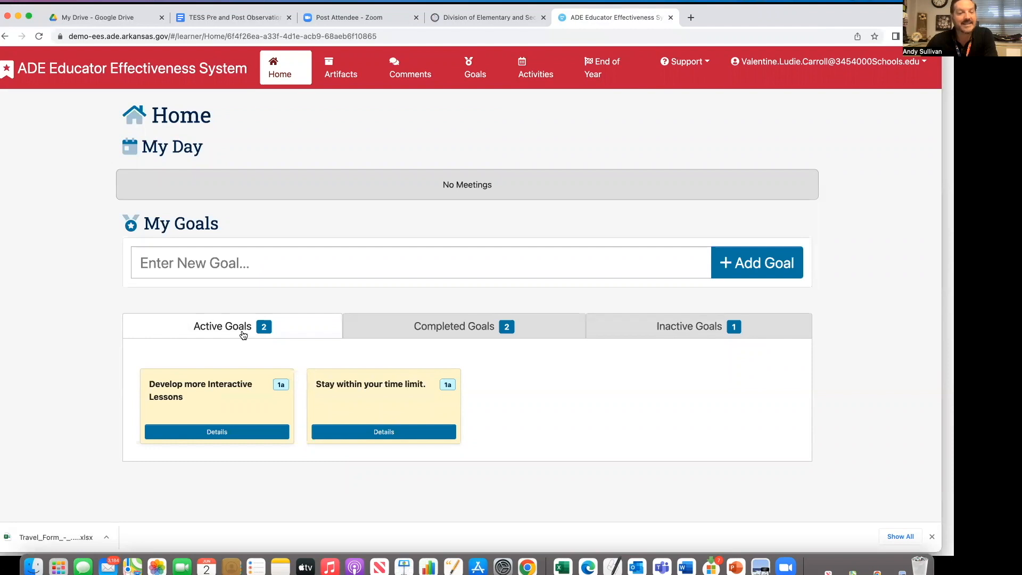
{"action": "mouse_move", "coordinate": [229, 299]}
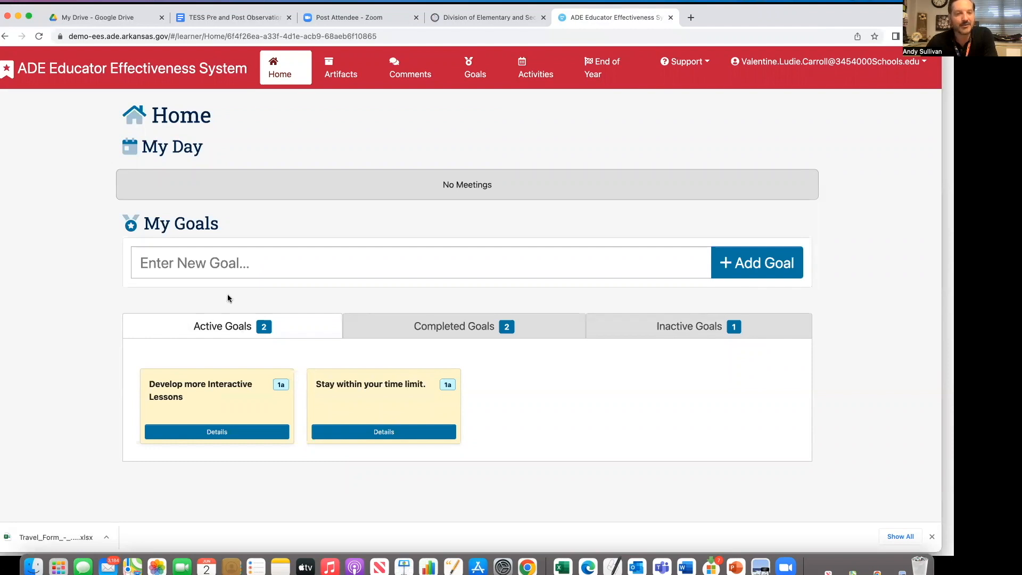
{"action": "left_click", "coordinate": [421, 262]}
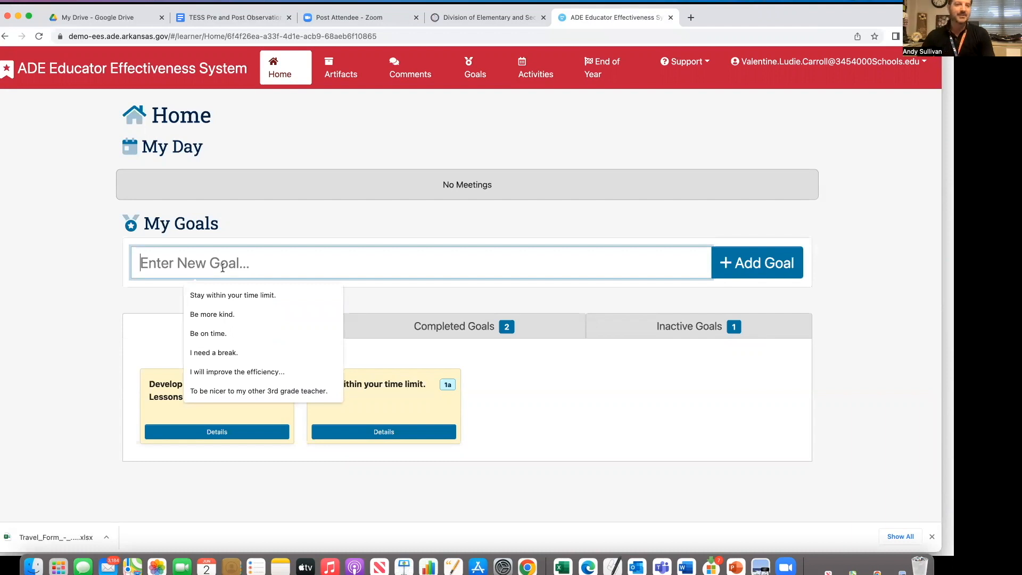
Step: Add the goal 'Utilize the Educator Effectiveness System platform daily'
{"action": "type", "text": "Utilize the Ed"}
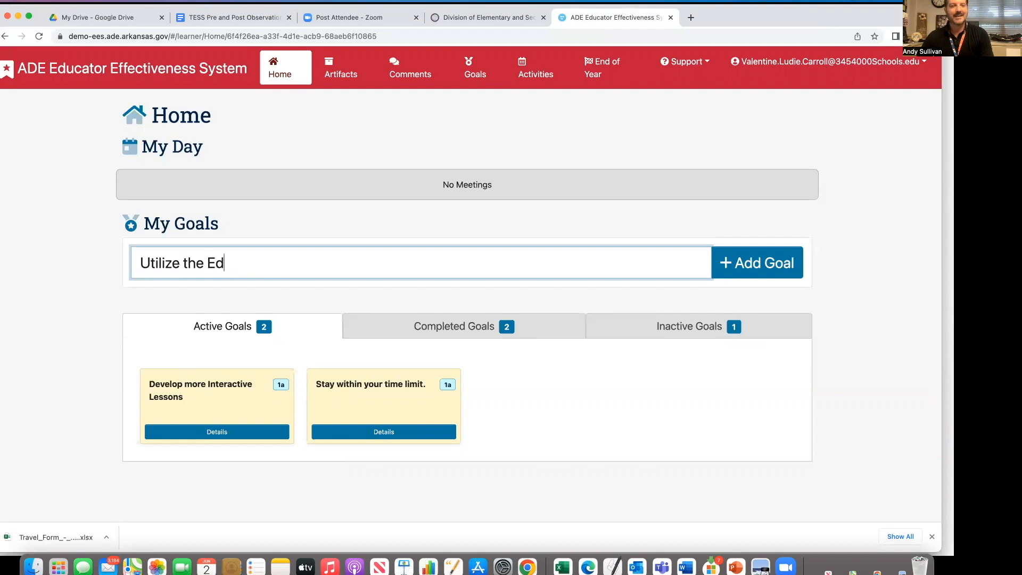
{"action": "type", "text": "ucator Ef"}
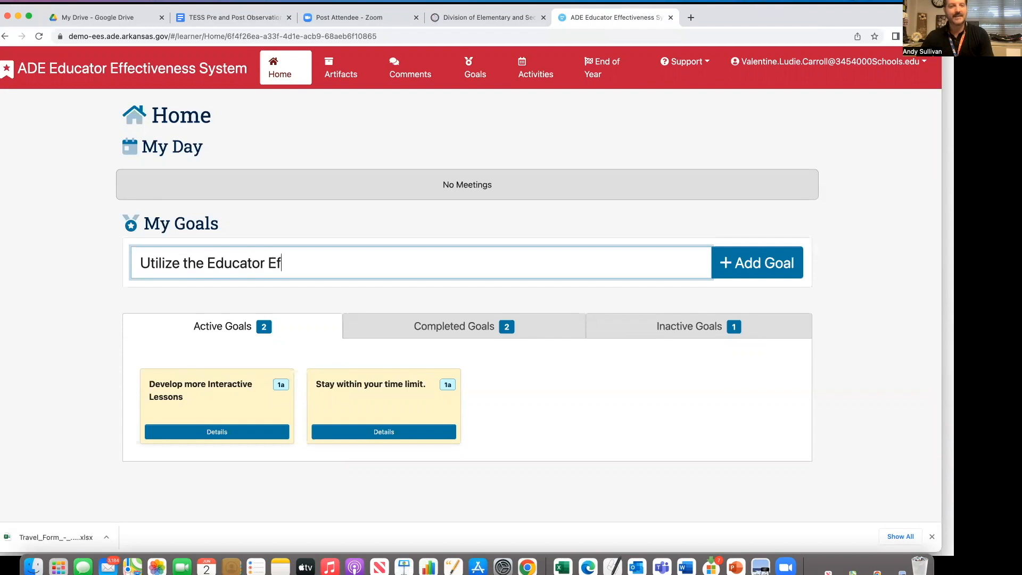
{"action": "type", "text": "fectiveness S"}
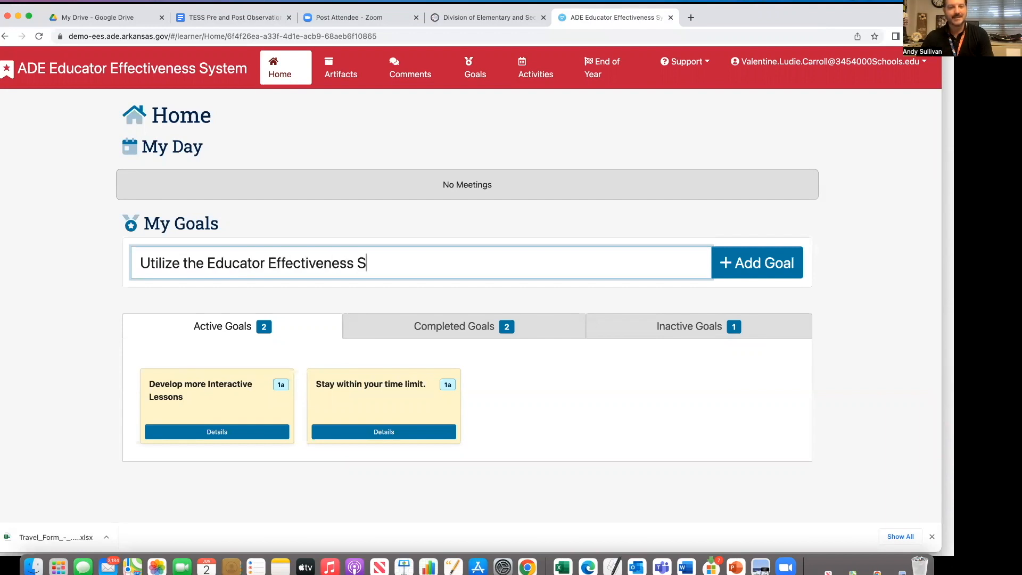
{"action": "type", "text": "ystem platform"}
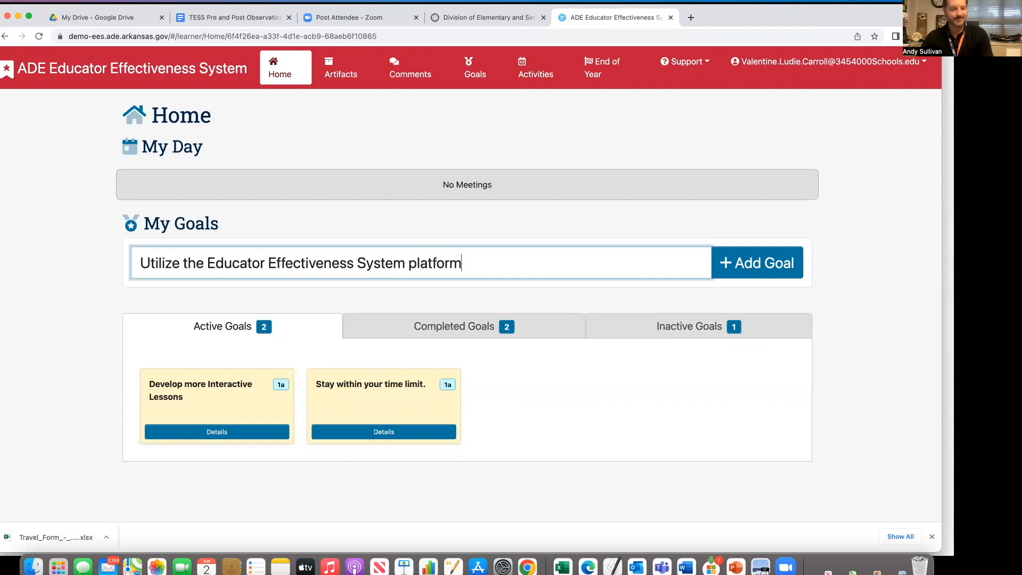
{"action": "type", "text": "daily"}
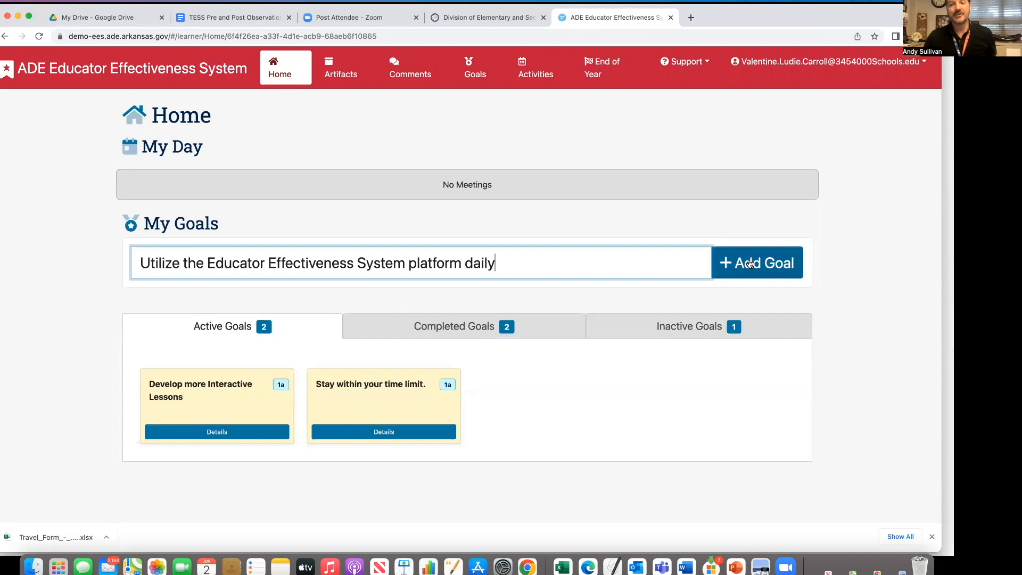
{"action": "left_click", "coordinate": [758, 263]}
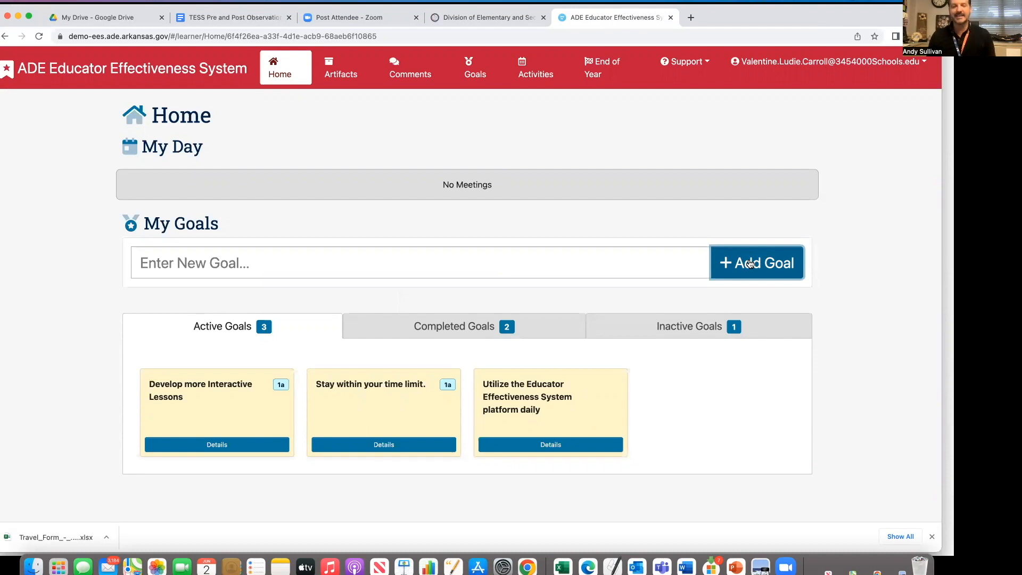
{"action": "mouse_move", "coordinate": [562, 425]}
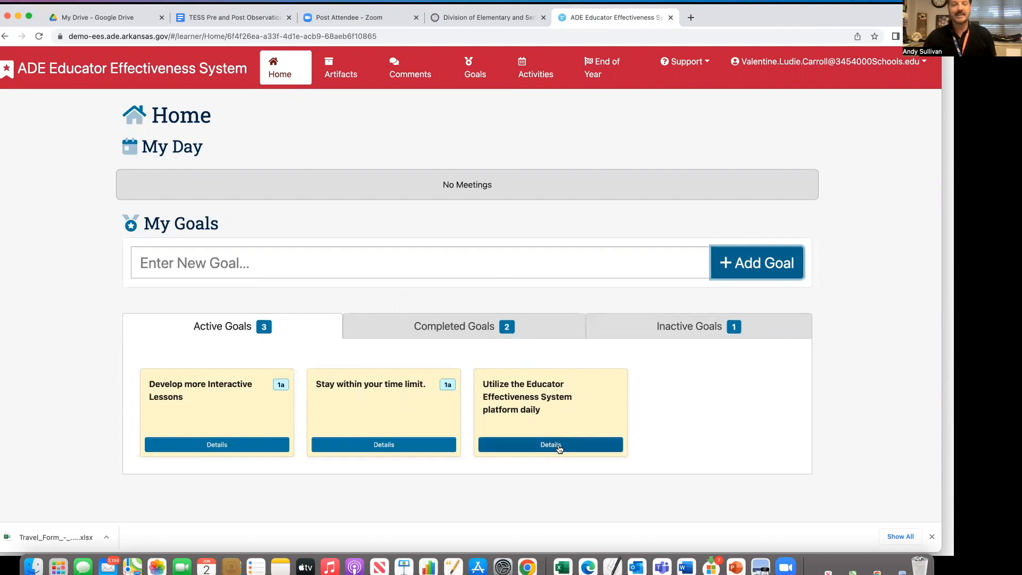
Step: Open the new goal's details and check indicator 1b-Demonstrating Knowledge of Students
{"action": "left_click", "coordinate": [550, 445]}
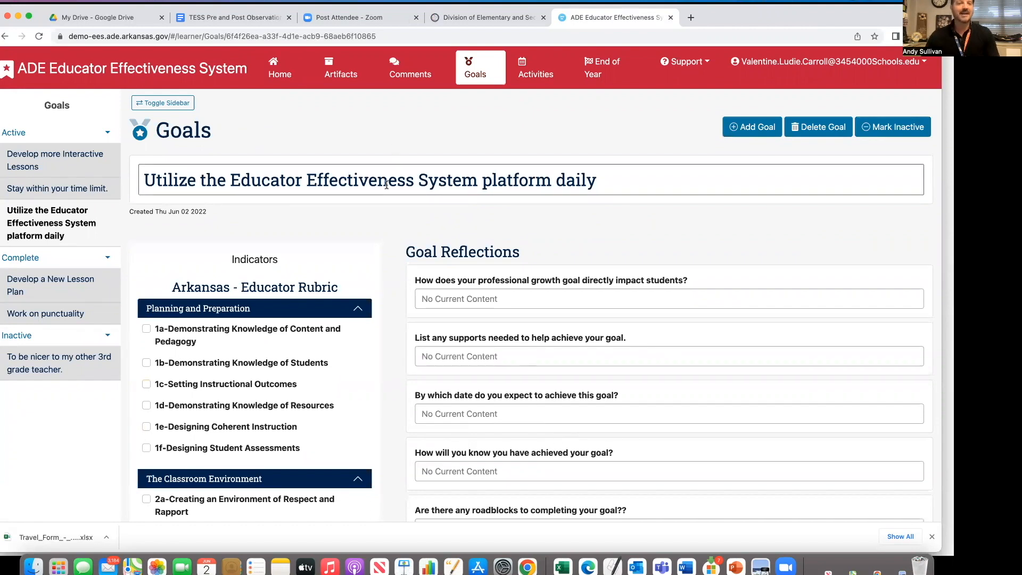
{"action": "mouse_move", "coordinate": [317, 238]}
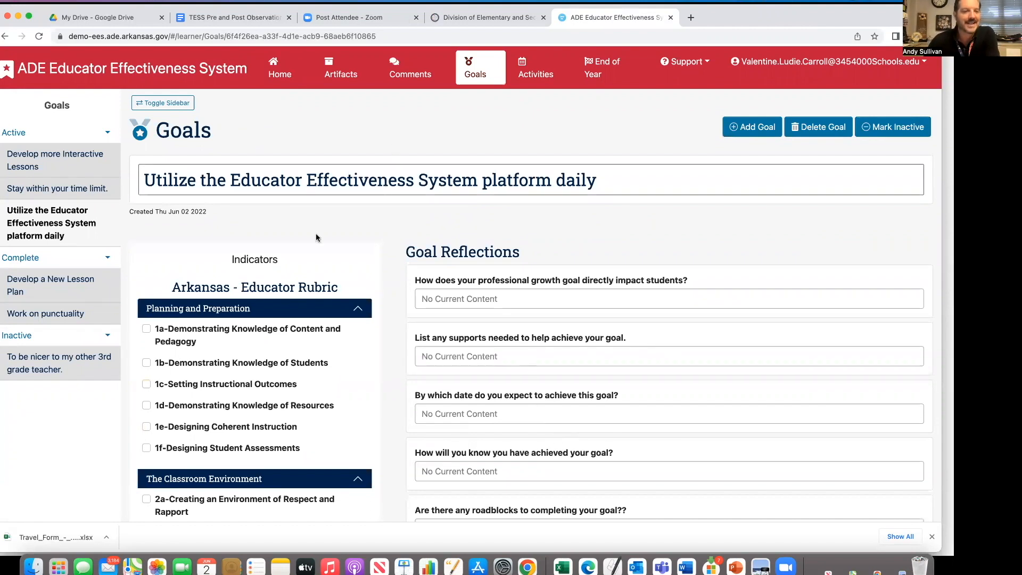
{"action": "left_click", "coordinate": [146, 362]}
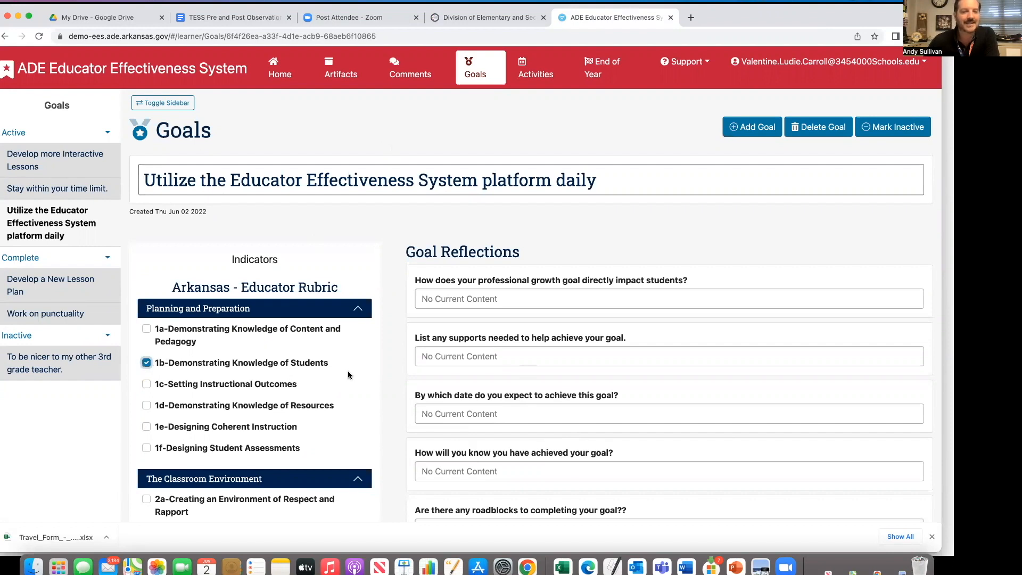
{"action": "mouse_move", "coordinate": [354, 375]}
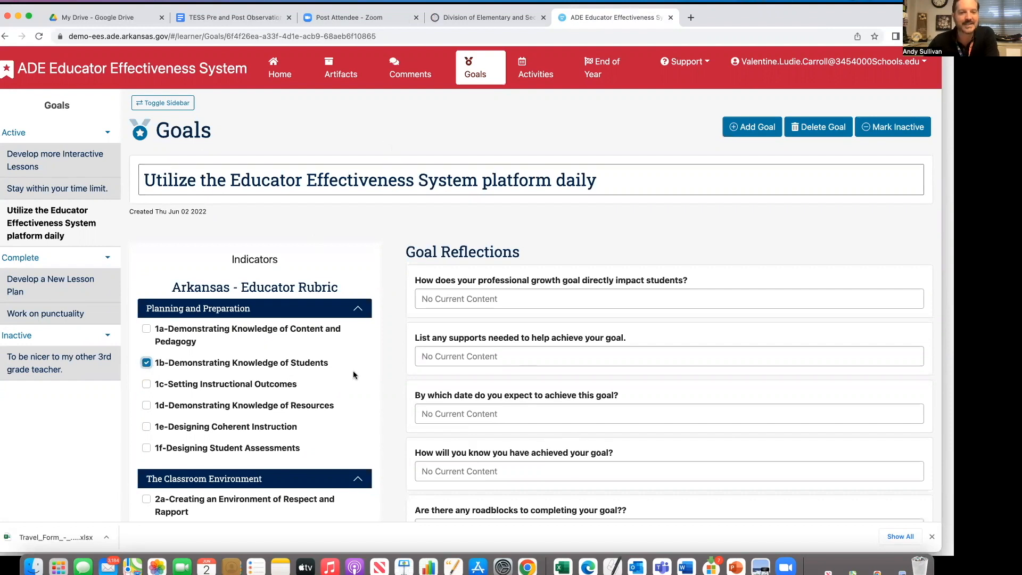
{"action": "left_click", "coordinate": [669, 299]}
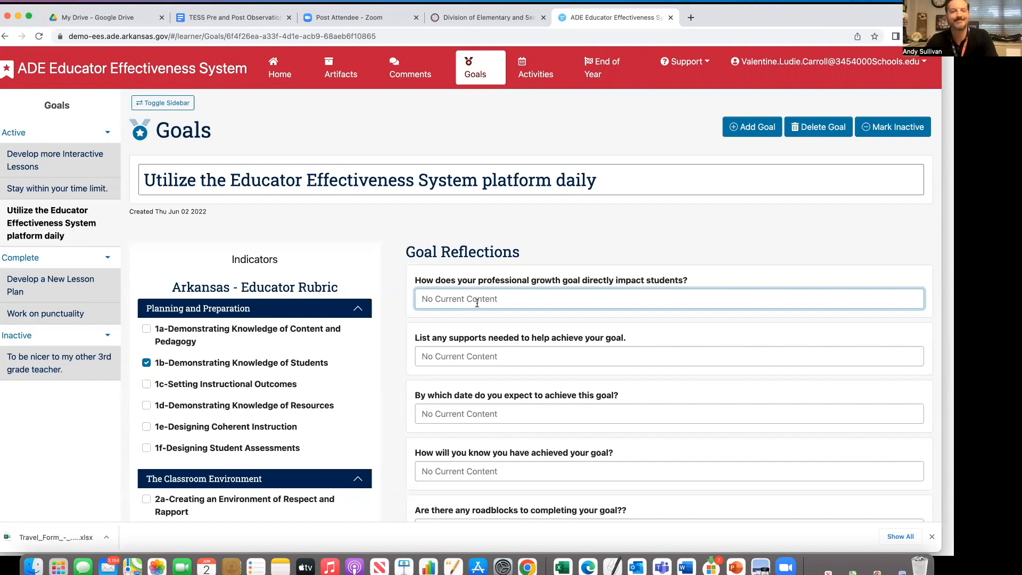
Step: Enter 'I am doing a great job.' as the first Goal Reflection answer
{"action": "type", "text": "I am doing"}
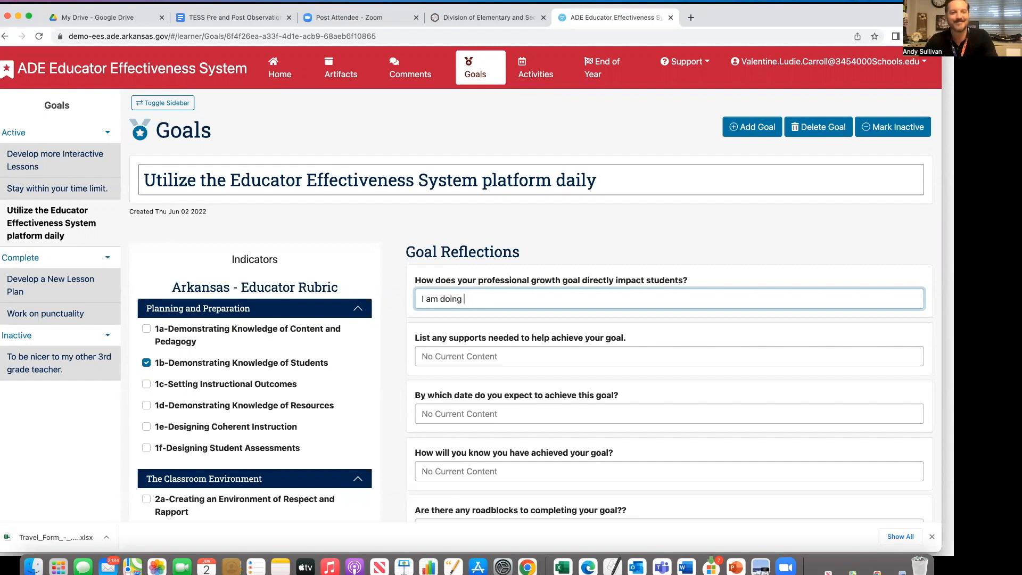
{"action": "type", "text": "a great job"}
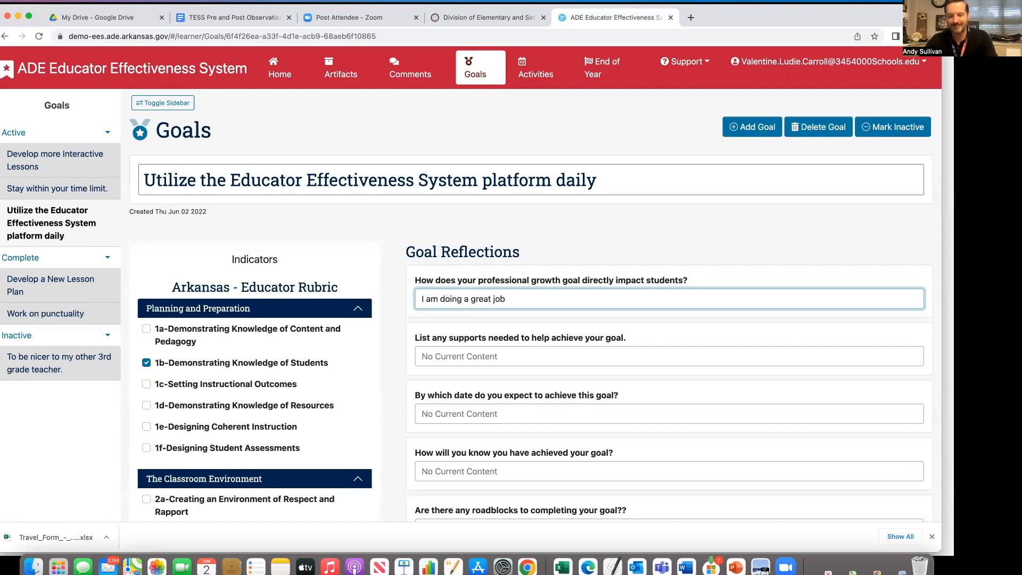
{"action": "type", "text": "."}
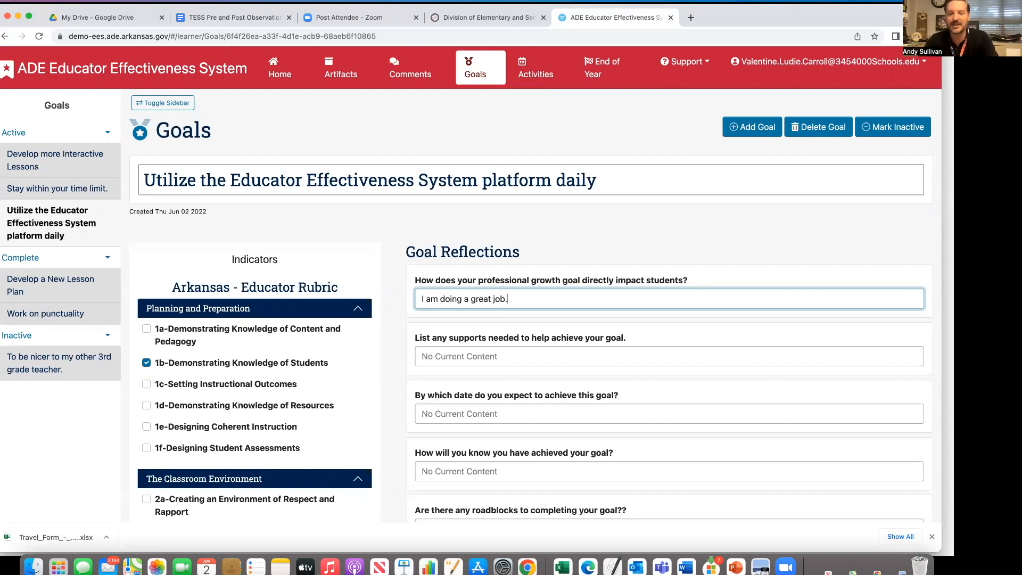
{"action": "mouse_move", "coordinate": [877, 518]}
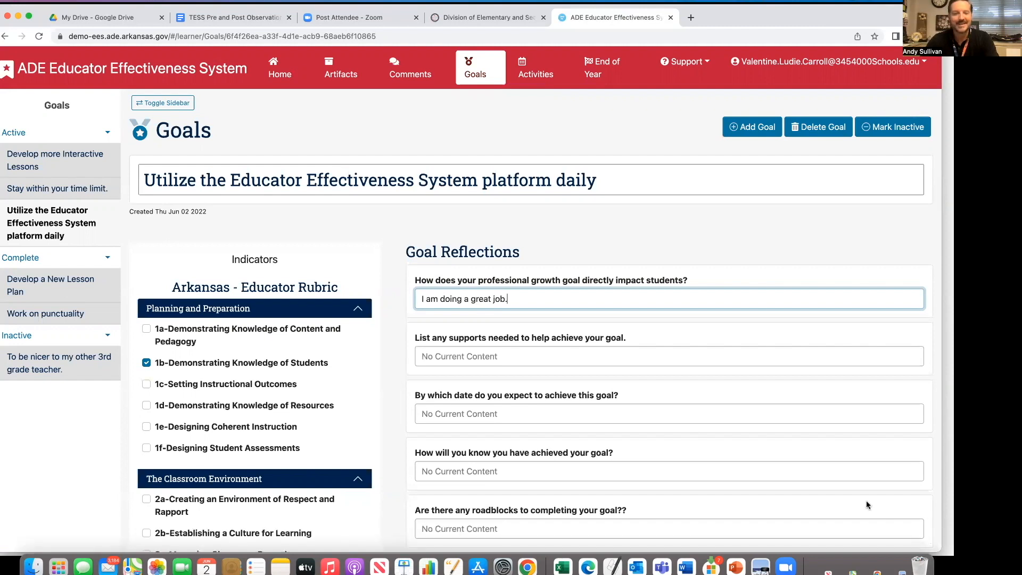
{"action": "scroll", "scroll_direction": "down", "scroll_amount": 3}
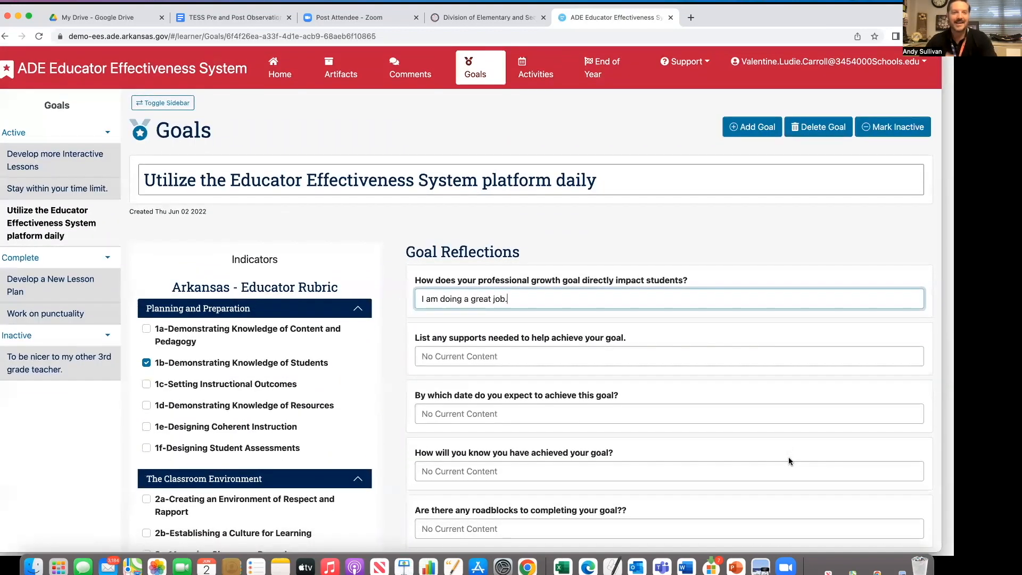
{"action": "mouse_move", "coordinate": [682, 337]}
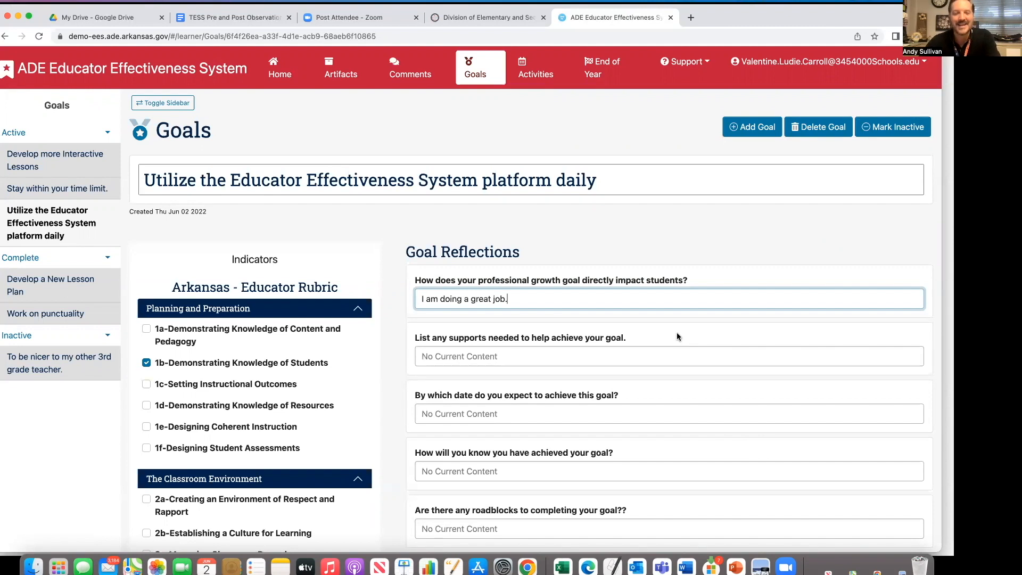
{"action": "mouse_move", "coordinate": [611, 299]}
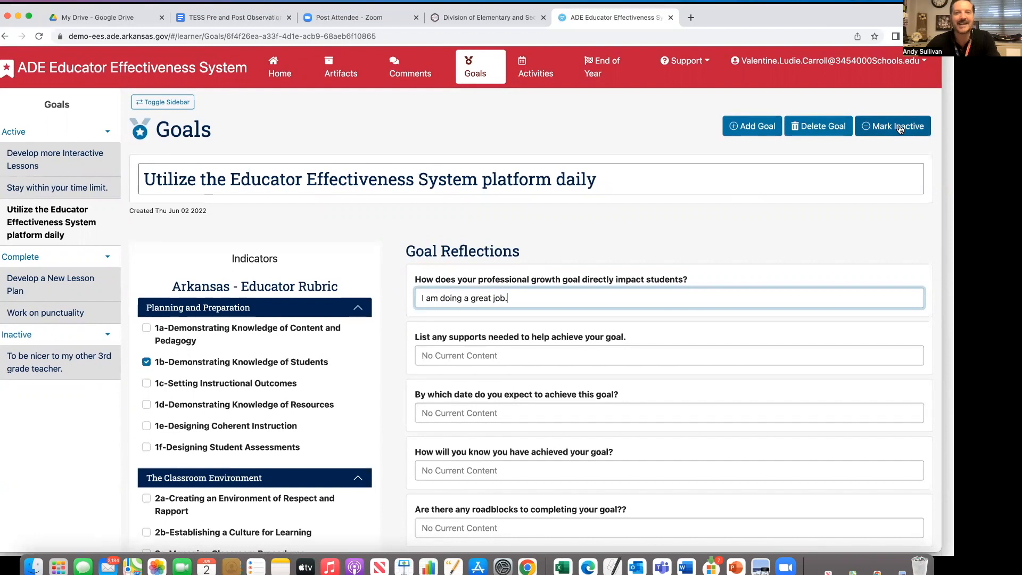
{"action": "left_click", "coordinate": [893, 126]}
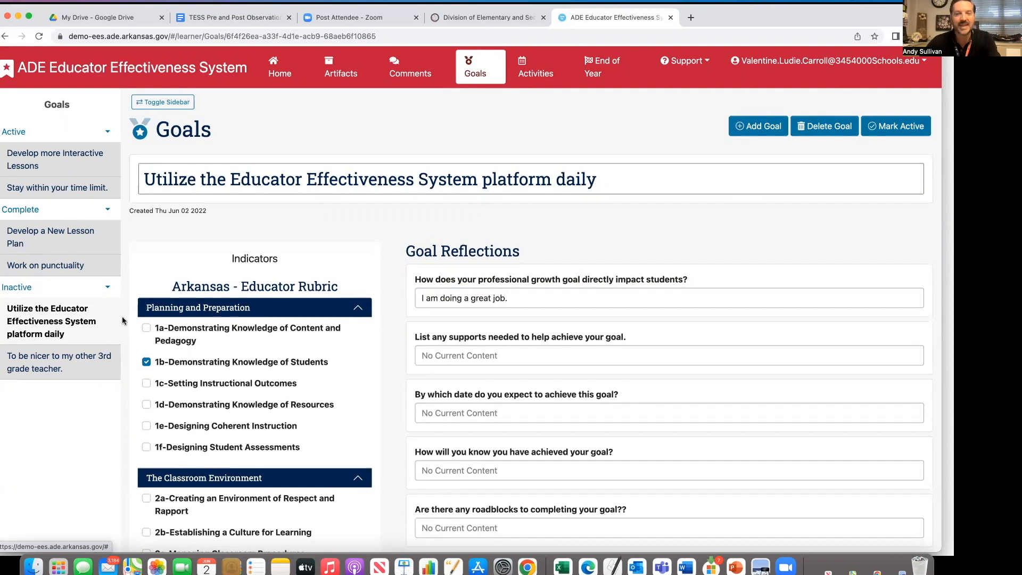
{"action": "mouse_move", "coordinate": [787, 152]}
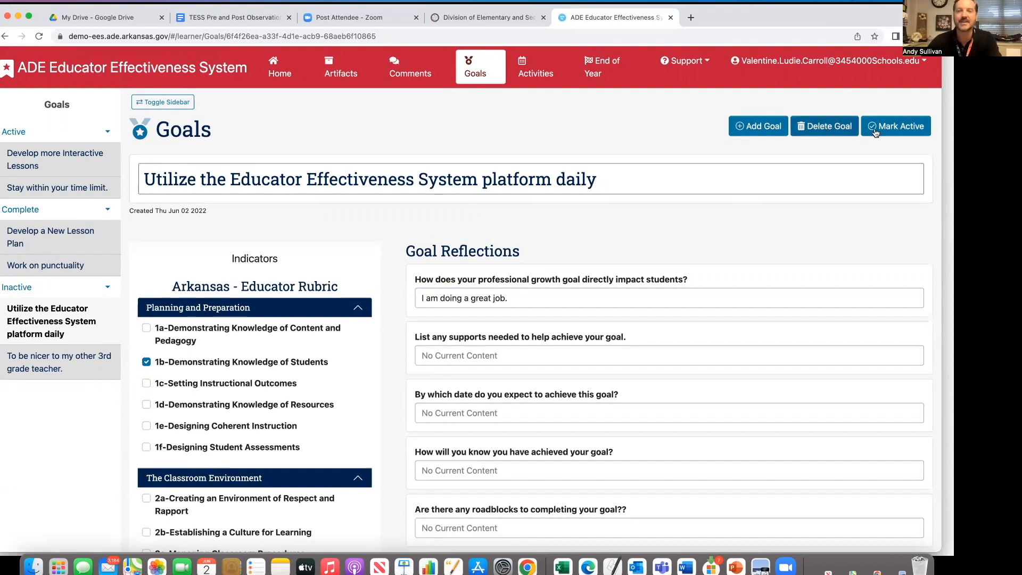
{"action": "left_click", "coordinate": [895, 126]}
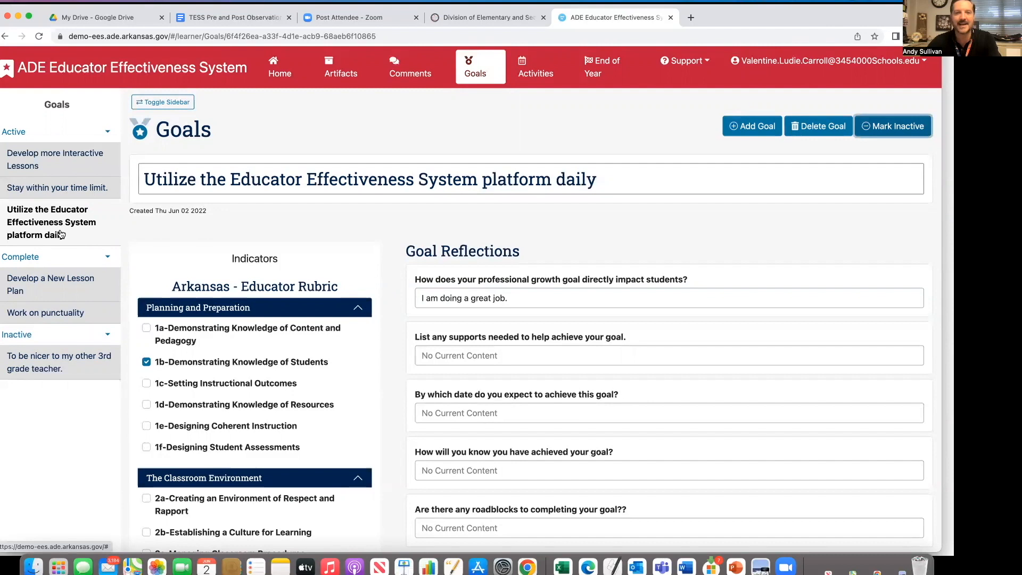
{"action": "mouse_move", "coordinate": [310, 90]}
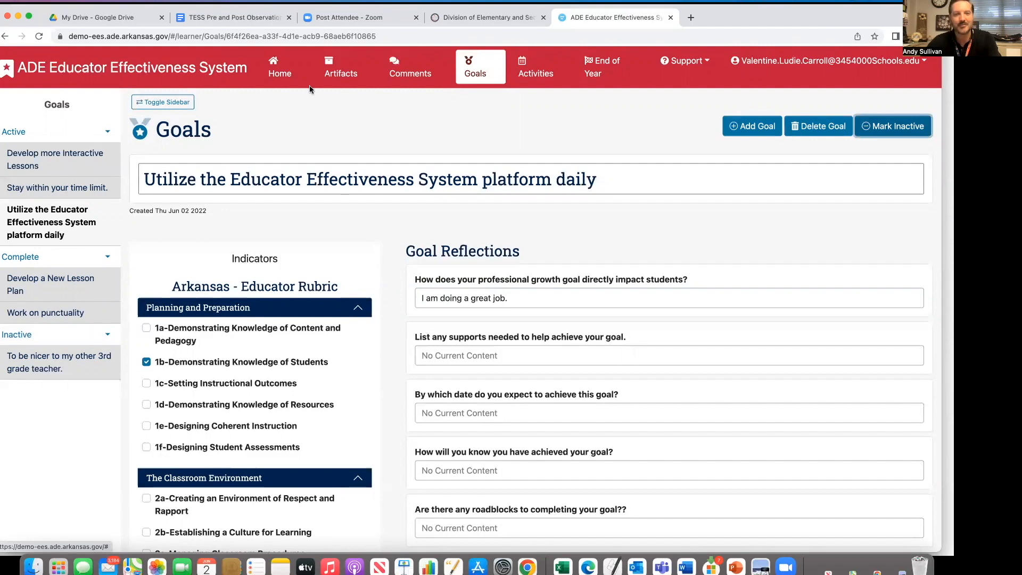
Step: Return to the Home dashboard, then visit other top navigation tabs
{"action": "left_click", "coordinate": [280, 66]}
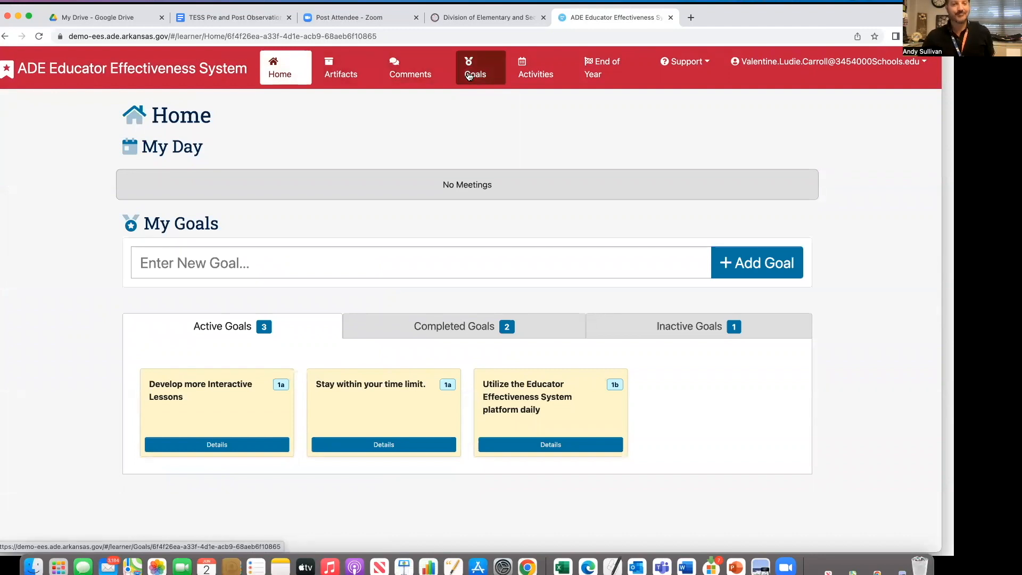
{"action": "left_click", "coordinate": [475, 66]}
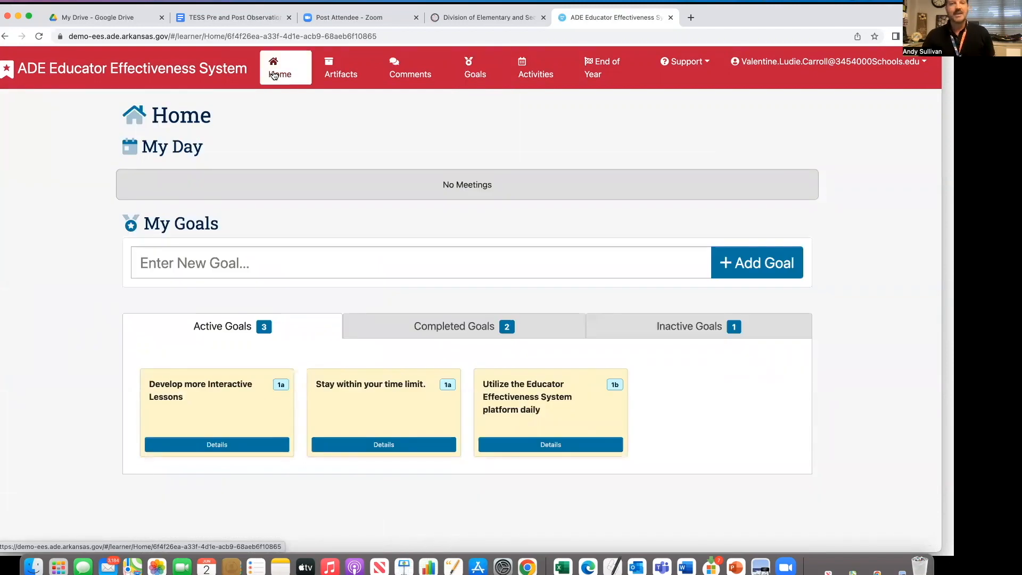
{"action": "left_click", "coordinate": [535, 67]}
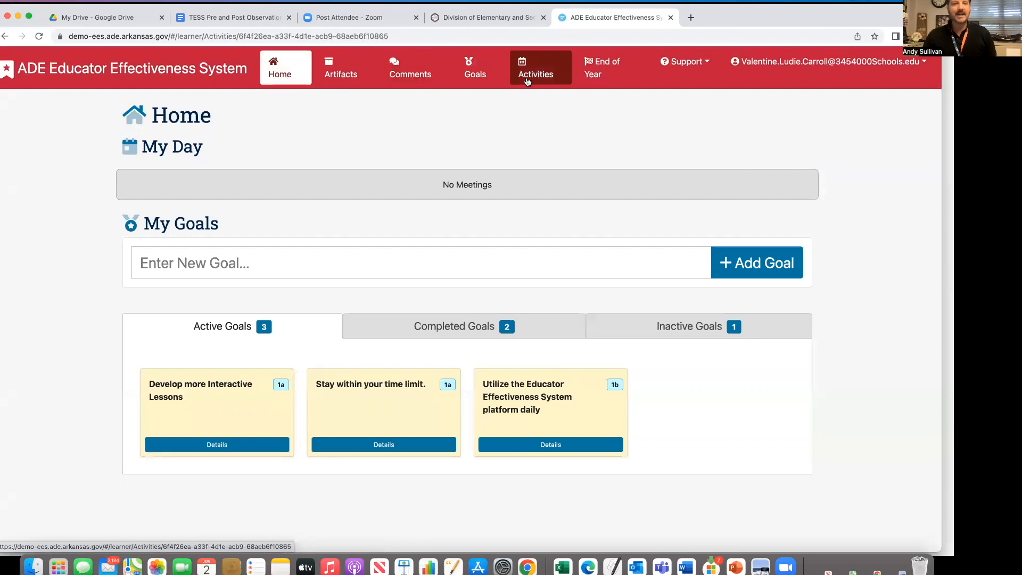
Step: Open the Activities tab listing the June 2022 meetings
{"action": "left_click", "coordinate": [535, 67]}
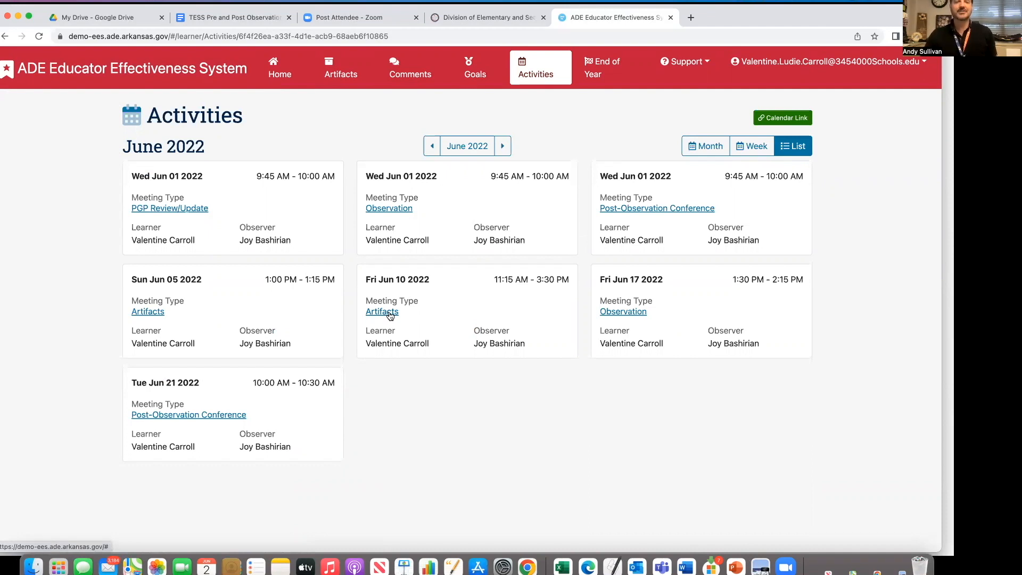
Step: Open the Fri Jun 10 2022 Artifacts meeting
{"action": "left_click", "coordinate": [381, 311]}
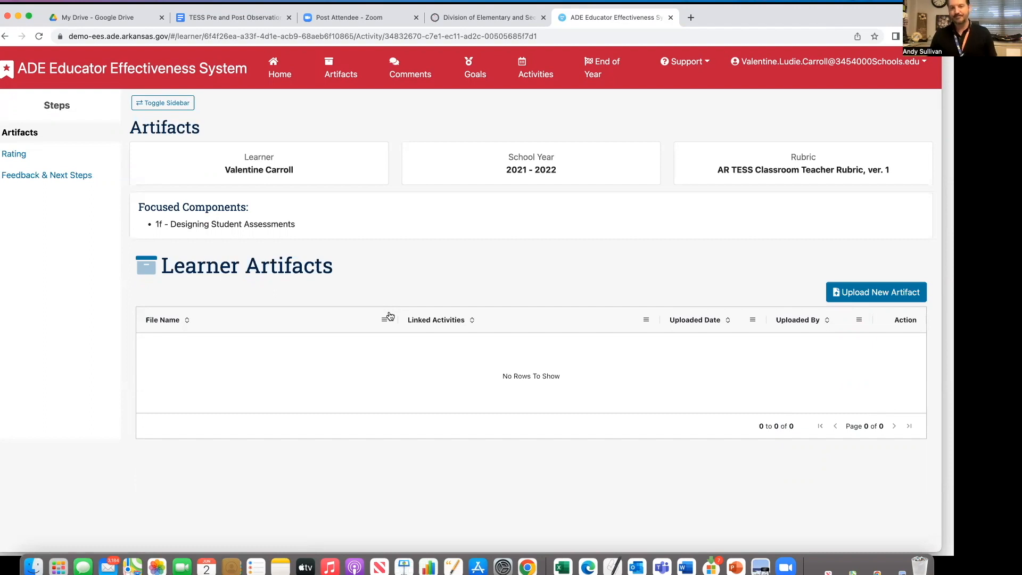
{"action": "mouse_move", "coordinate": [485, 407]}
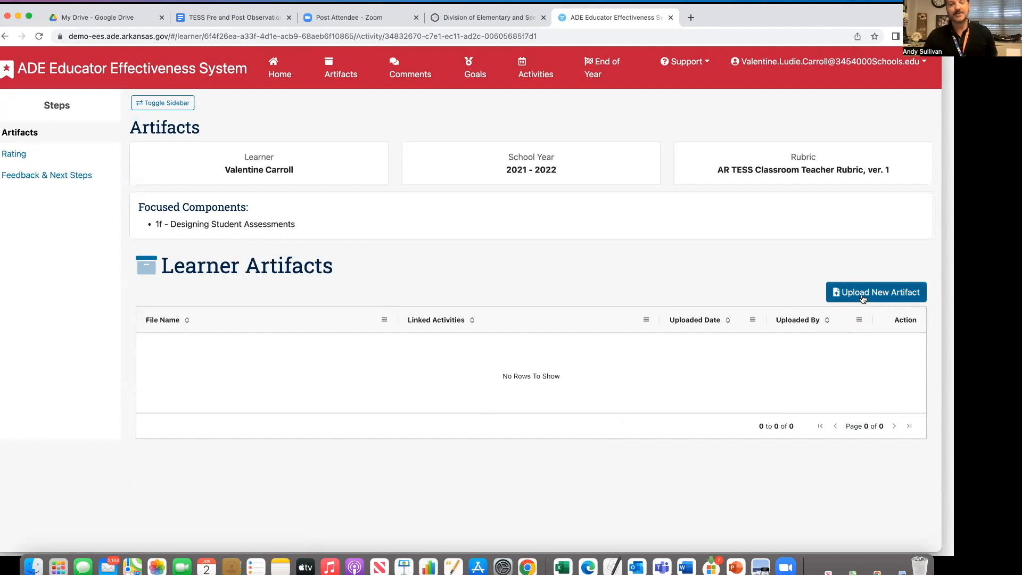
Step: Open the Upload New Artifact window for this activity
{"action": "left_click", "coordinate": [875, 292]}
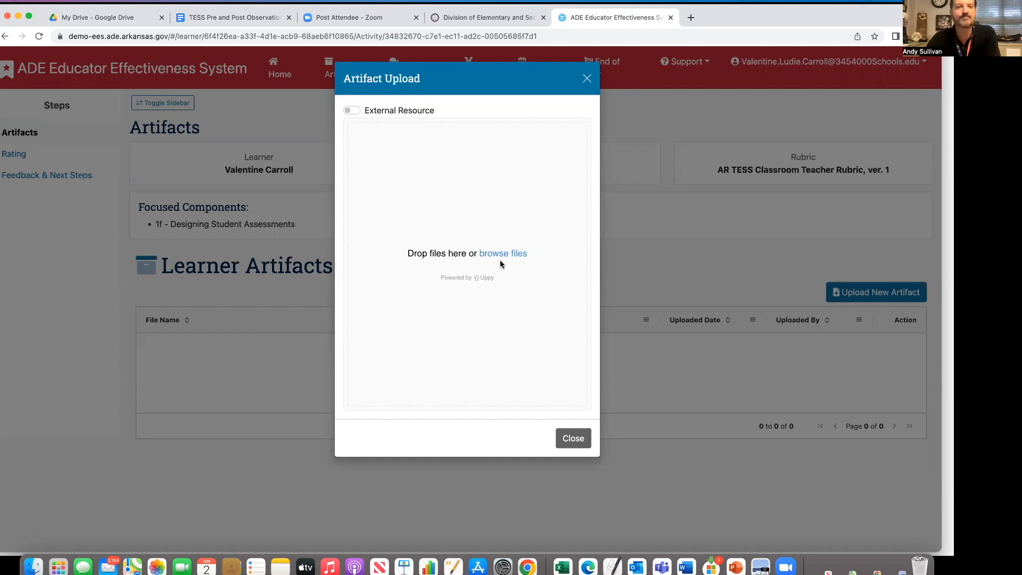
{"action": "mouse_move", "coordinate": [354, 142]}
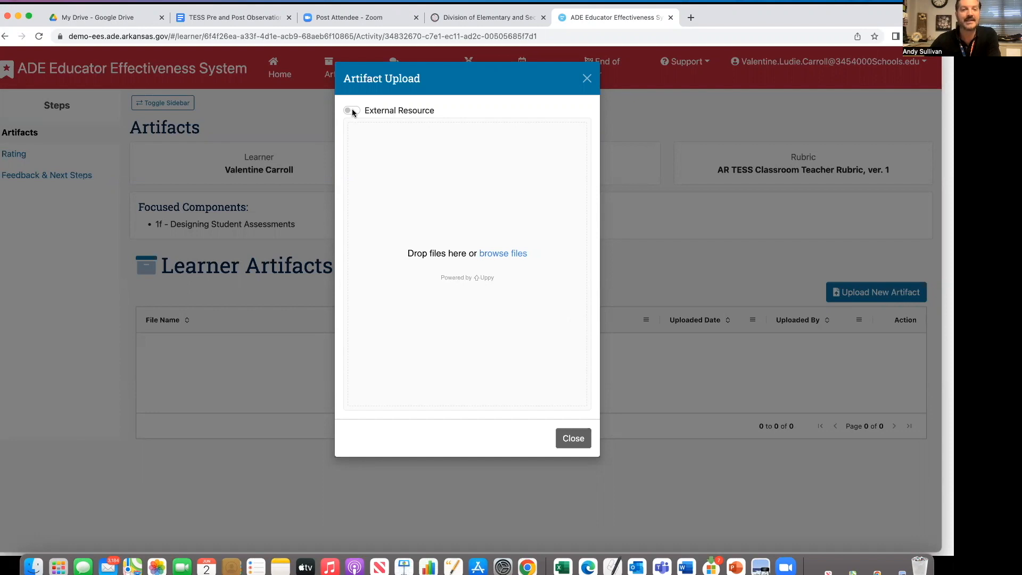
Step: Switch the artifact upload to an external resource, fill URL and name, and save it
{"action": "left_click", "coordinate": [351, 111]}
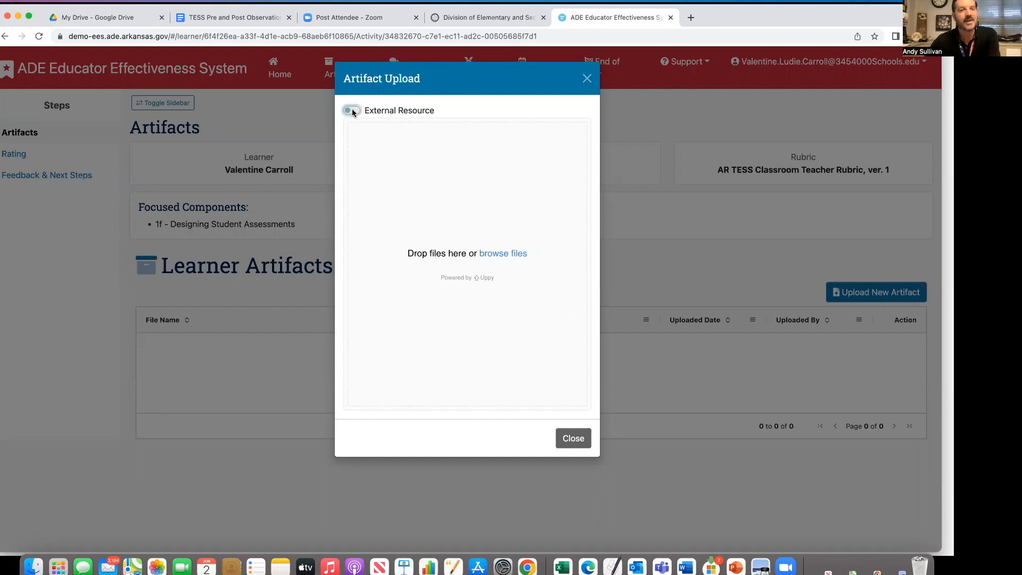
{"action": "left_click", "coordinate": [351, 110]}
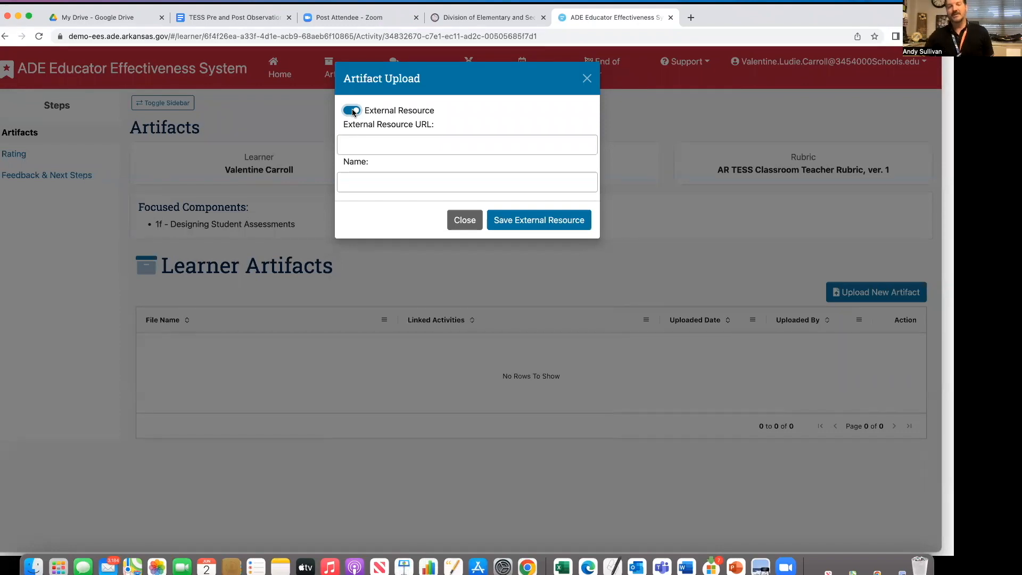
{"action": "left_click", "coordinate": [467, 145]}
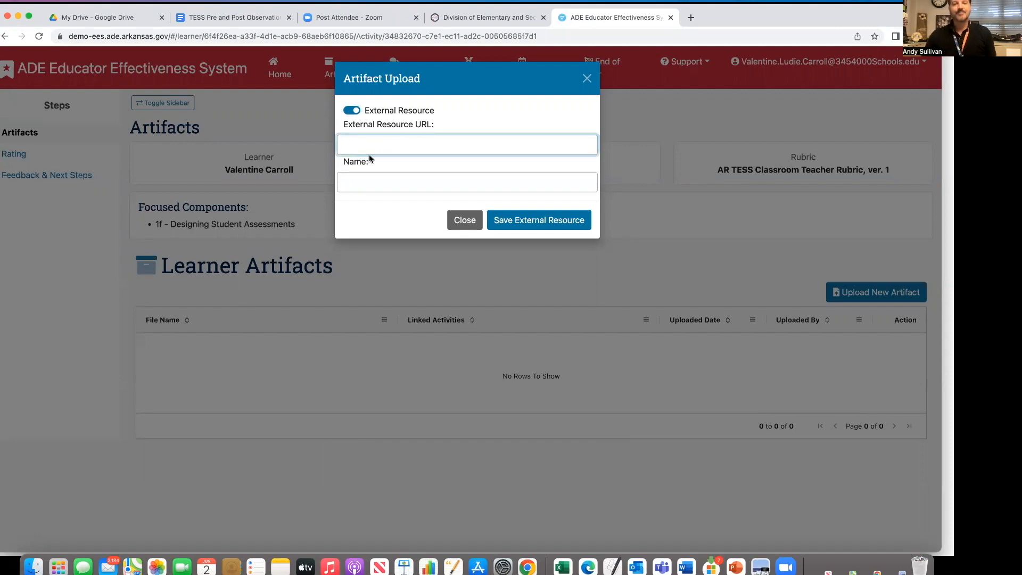
{"action": "left_click", "coordinate": [467, 182]}
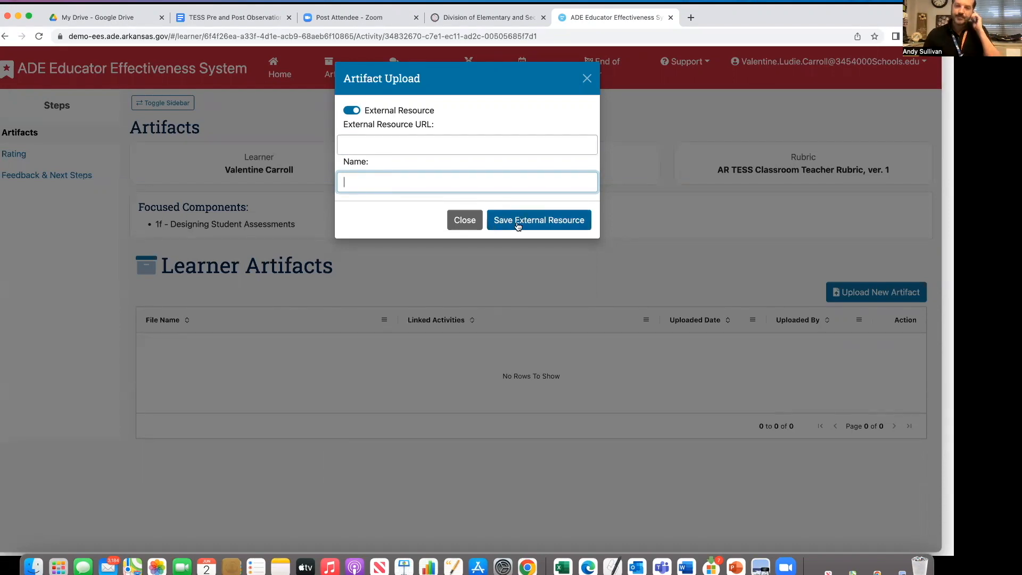
{"action": "left_click", "coordinate": [464, 219]}
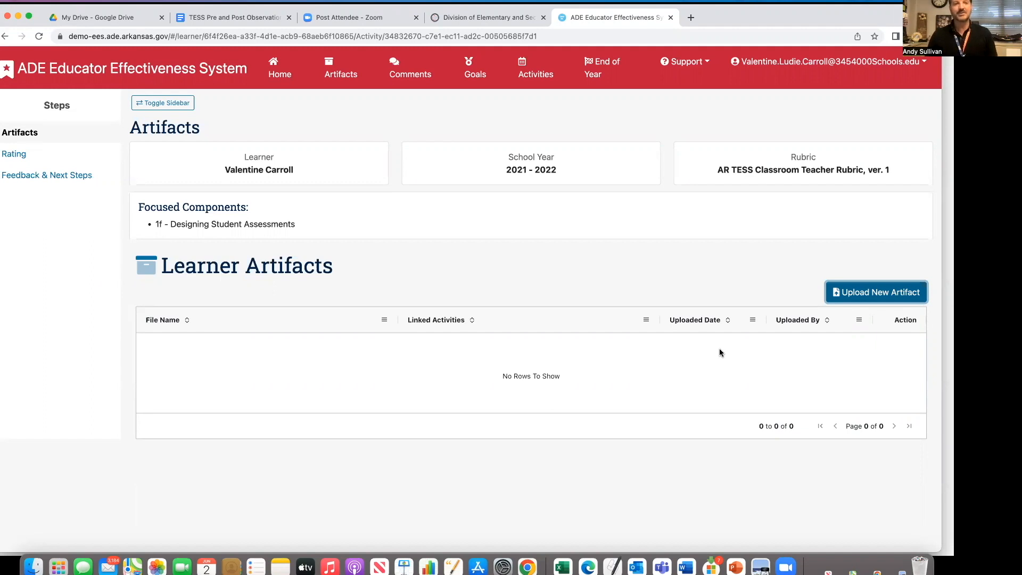
{"action": "mouse_move", "coordinate": [603, 357]}
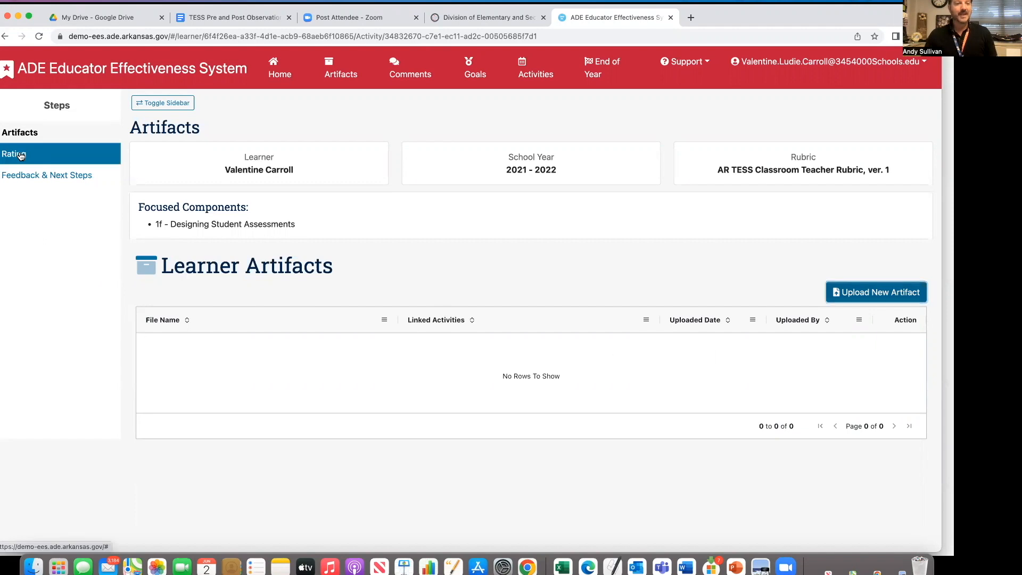
Step: Review the activity's Rating and Feedback & Next Steps pages, then return Home
{"action": "left_click", "coordinate": [14, 153]}
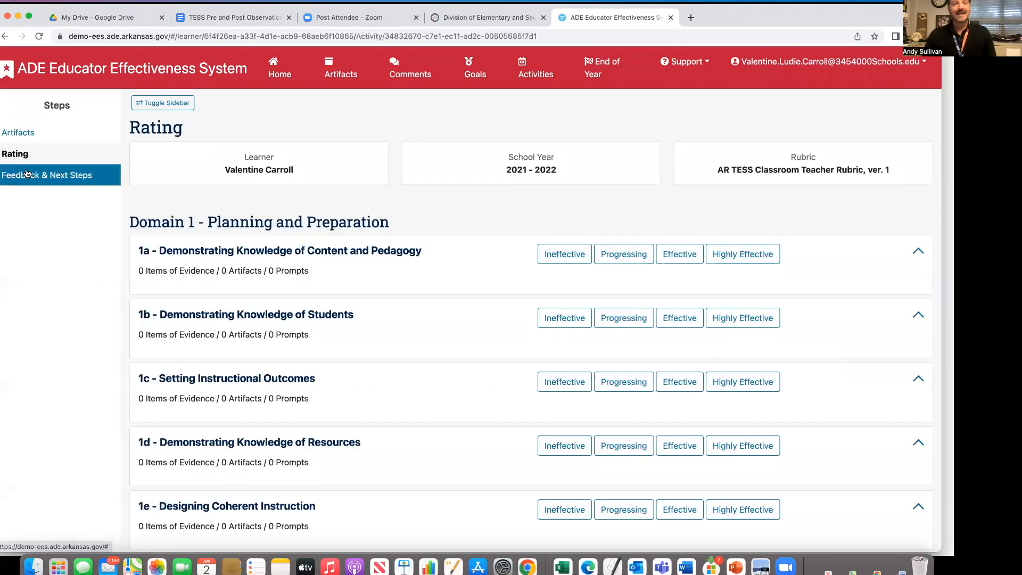
{"action": "left_click", "coordinate": [47, 174]}
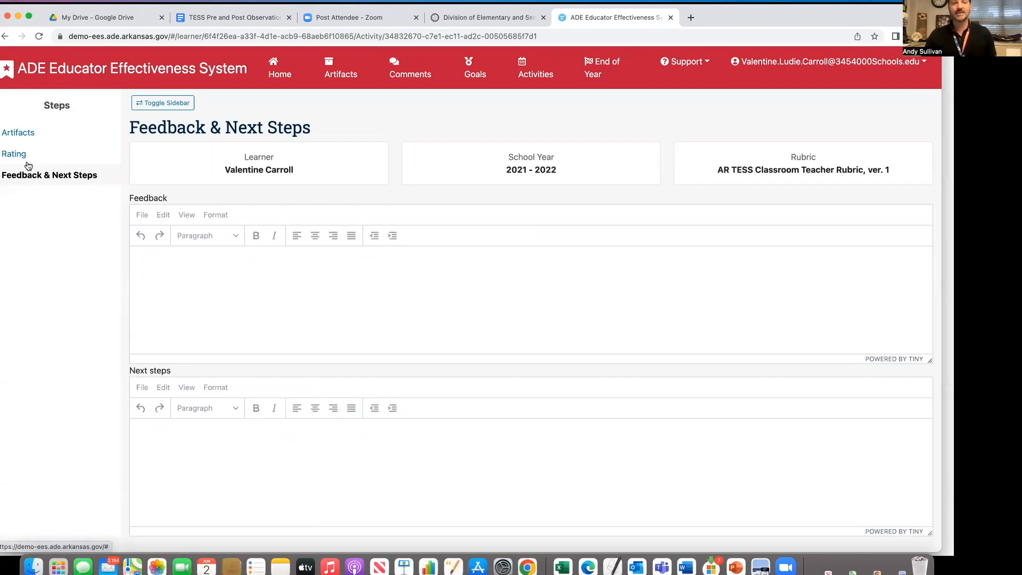
{"action": "left_click", "coordinate": [14, 154]}
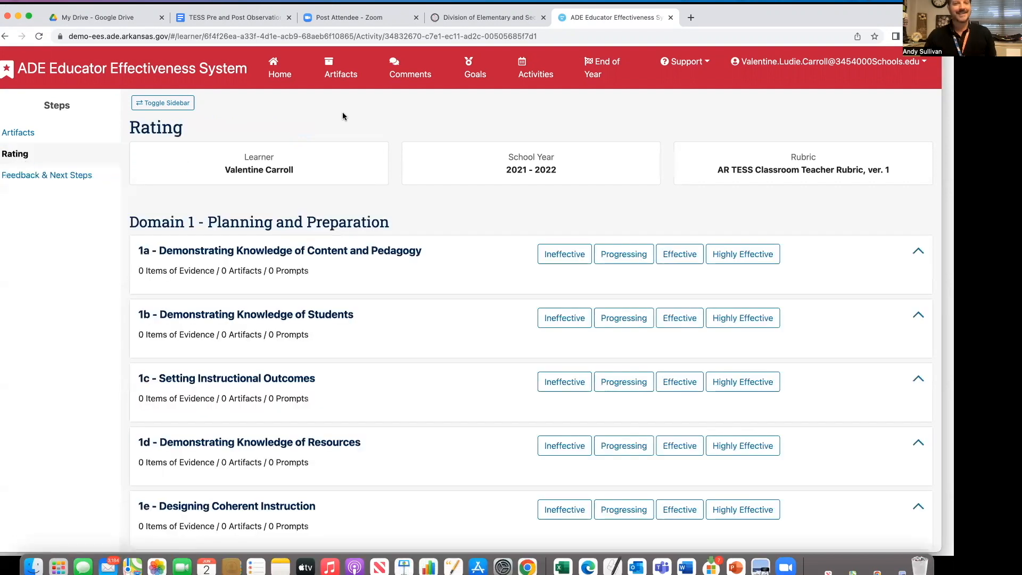
{"action": "left_click", "coordinate": [279, 68]}
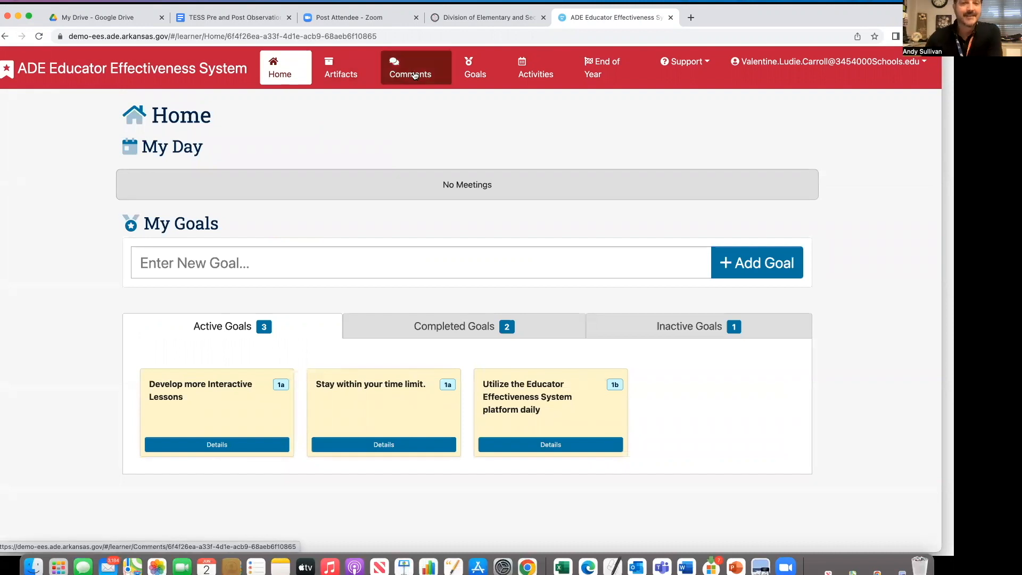
{"action": "left_click", "coordinate": [410, 67]}
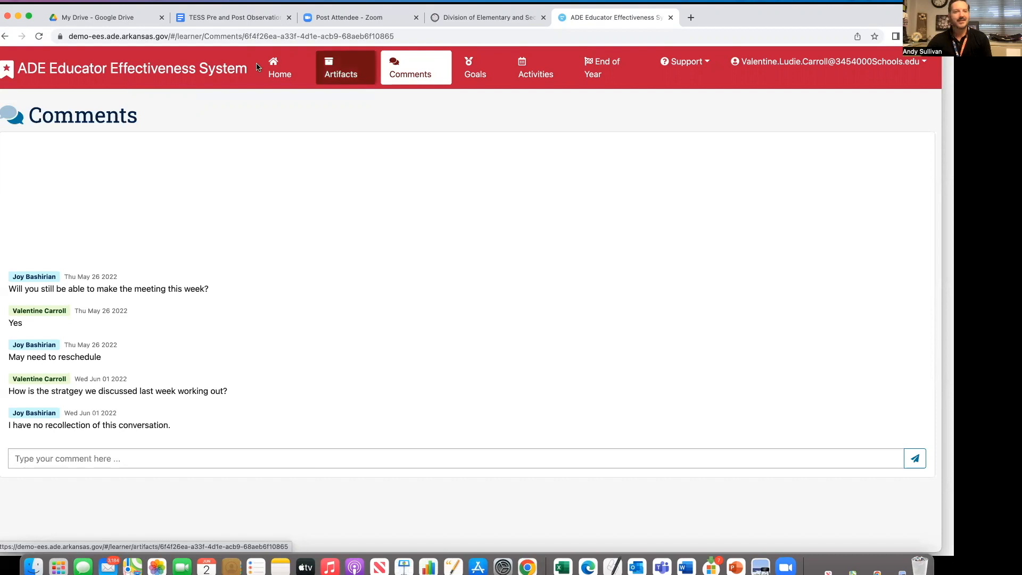
{"action": "left_click", "coordinate": [280, 67]}
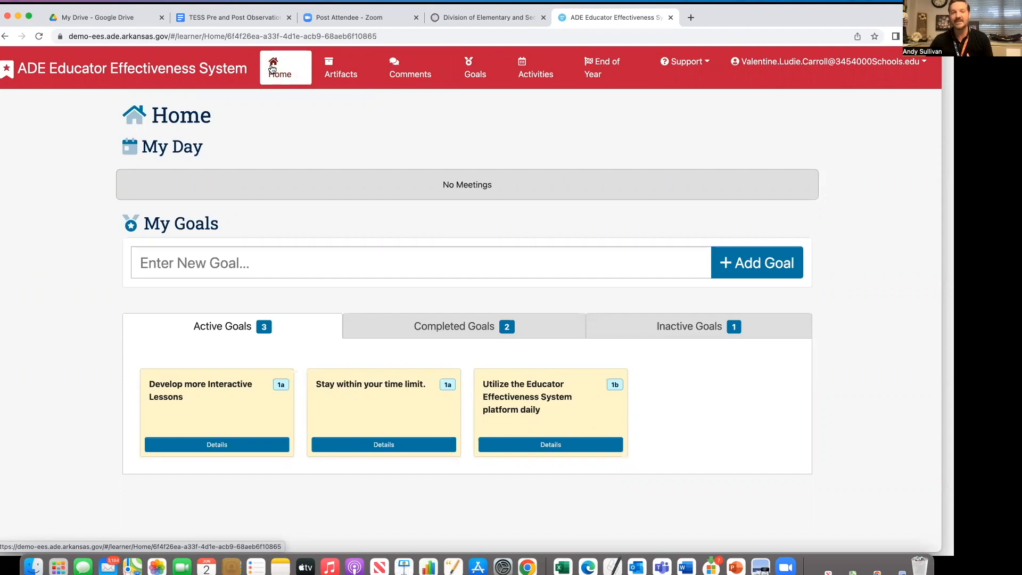
Step: Open the End of Year Rating page and check the Support menu's Learner User Guide
{"action": "left_click", "coordinate": [601, 67]}
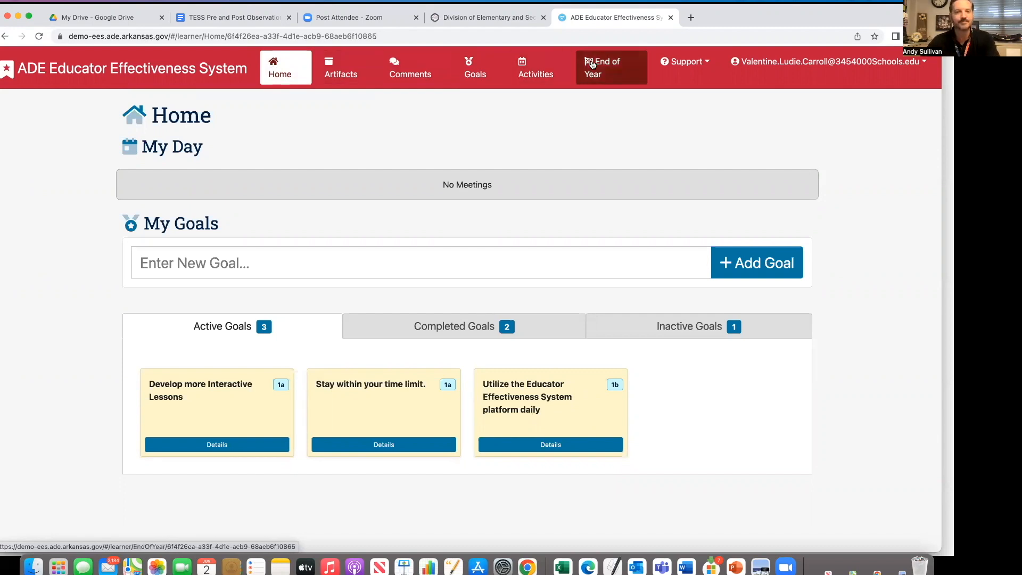
{"action": "left_click", "coordinate": [610, 67]}
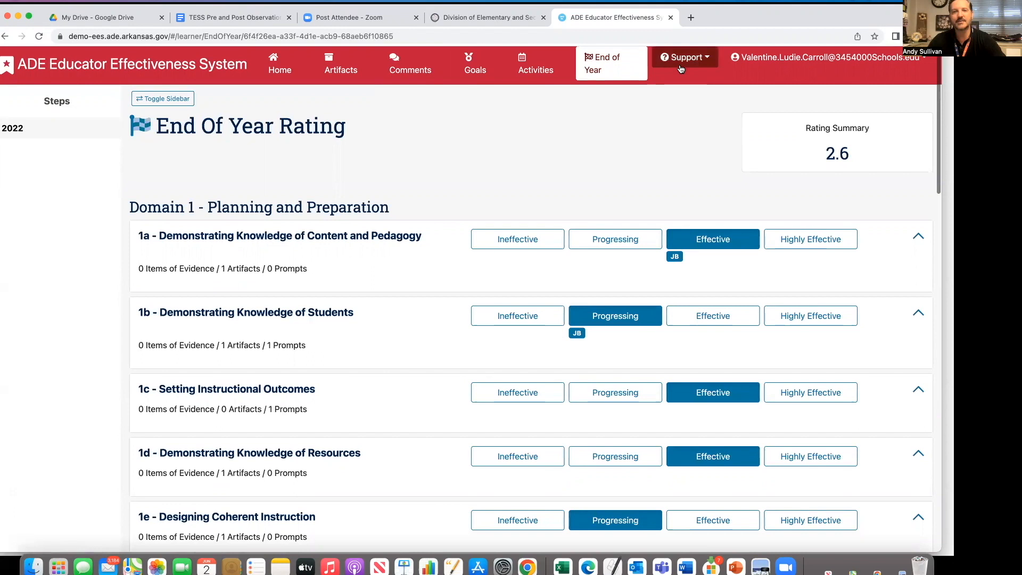
{"action": "left_click", "coordinate": [682, 61]}
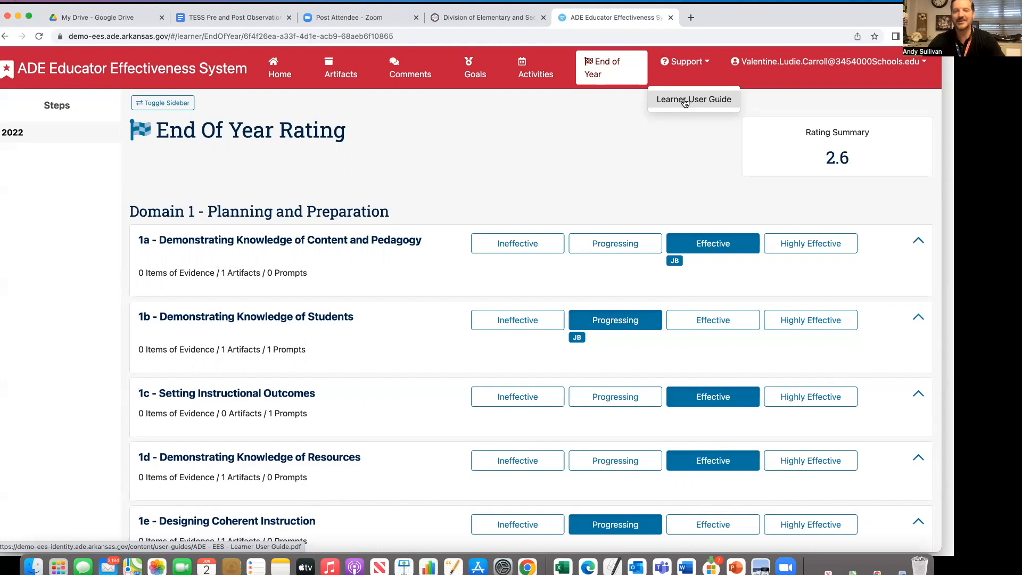
{"action": "mouse_move", "coordinate": [592, 159]}
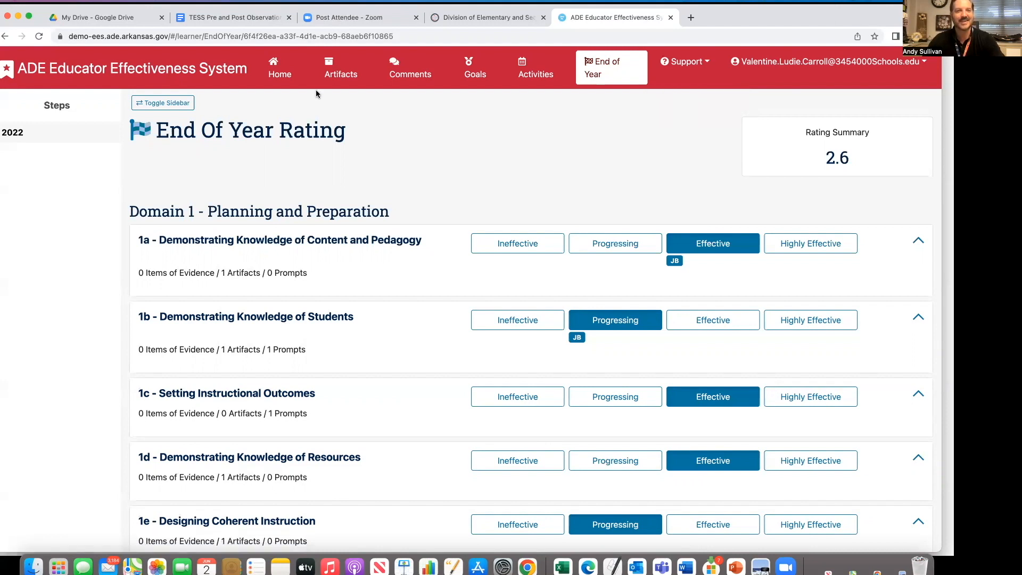
Step: Quickly revisit the Activities, Goals and Artifacts pages, ending back on Home
{"action": "left_click", "coordinate": [279, 67]}
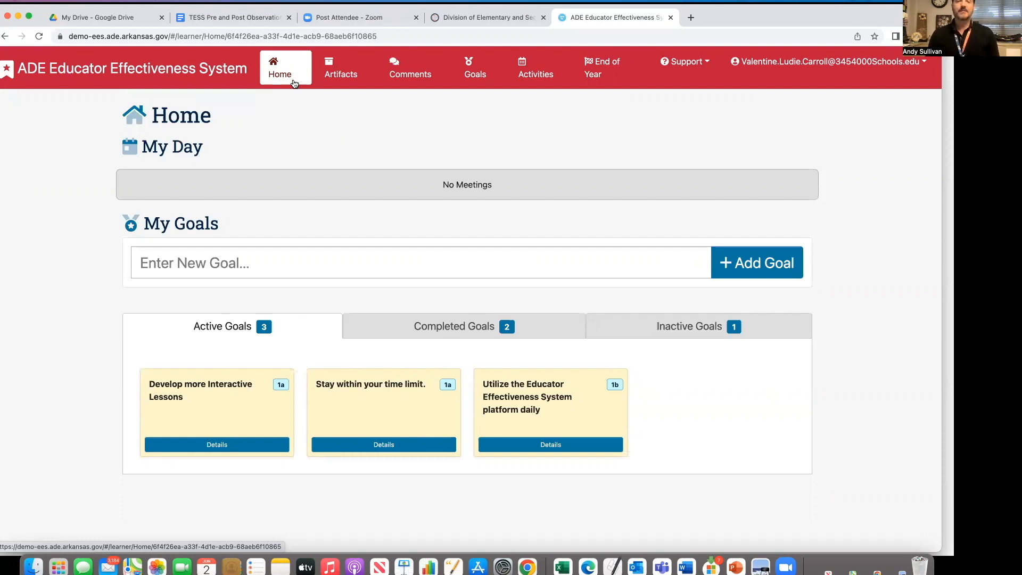
{"action": "left_click", "coordinate": [535, 67]}
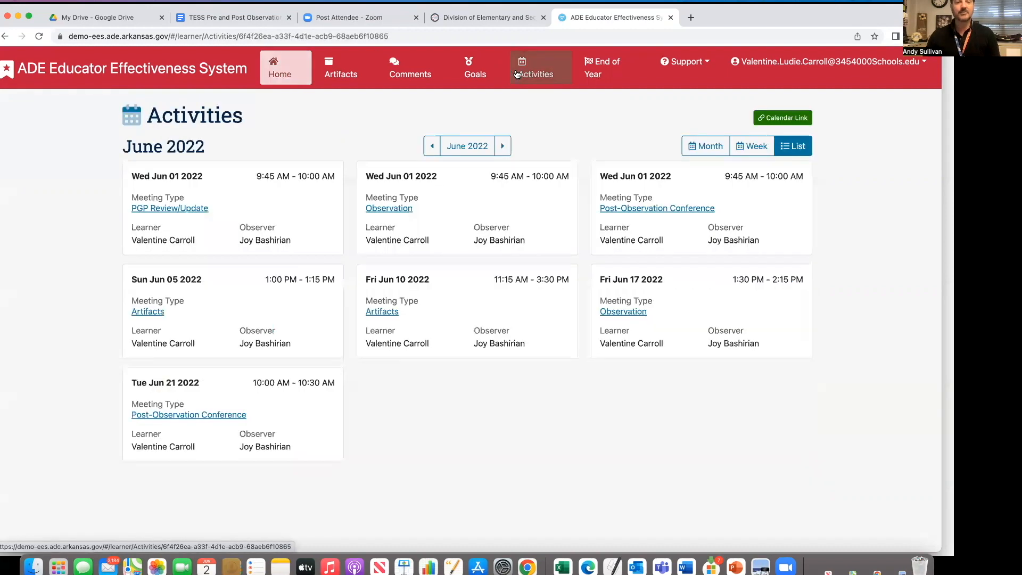
{"action": "left_click", "coordinate": [474, 67]}
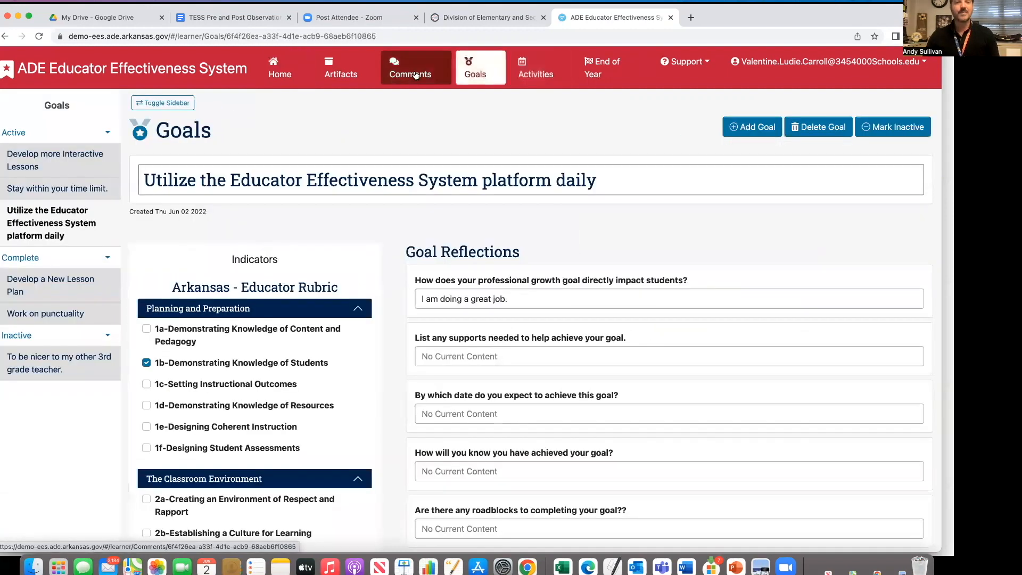
{"action": "left_click", "coordinate": [279, 67]}
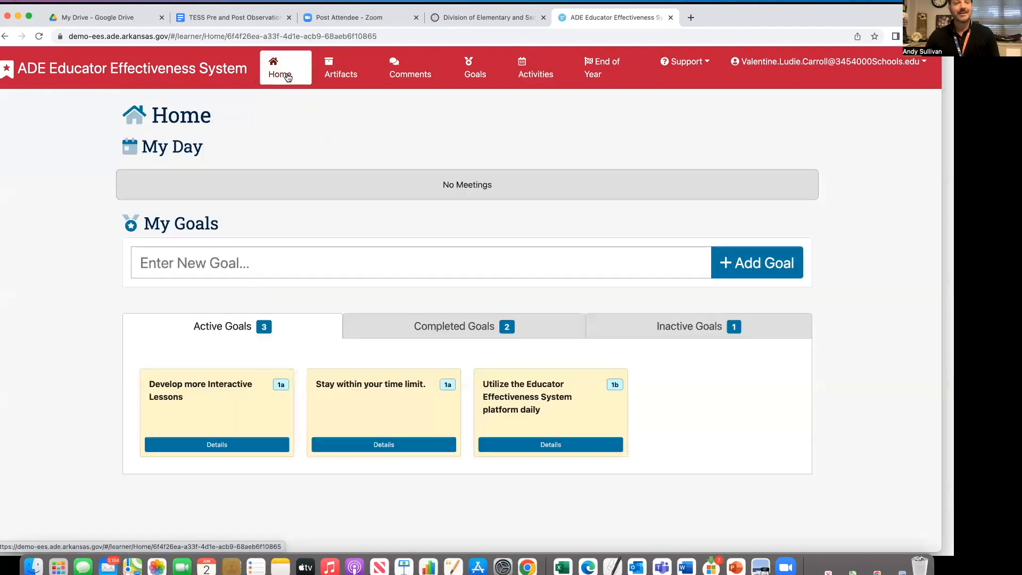
{"action": "left_click", "coordinate": [340, 67]}
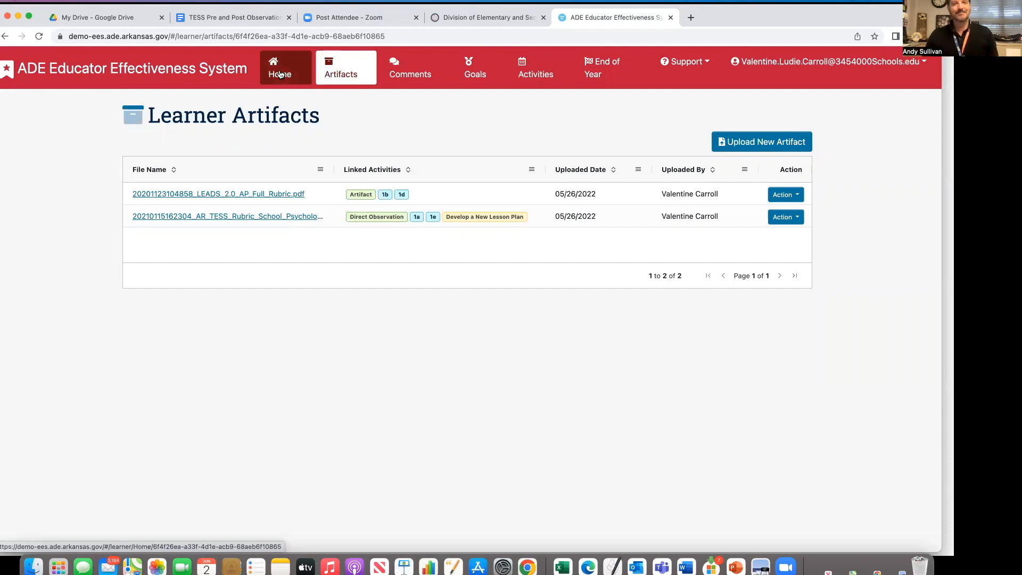
{"action": "left_click", "coordinate": [279, 67]}
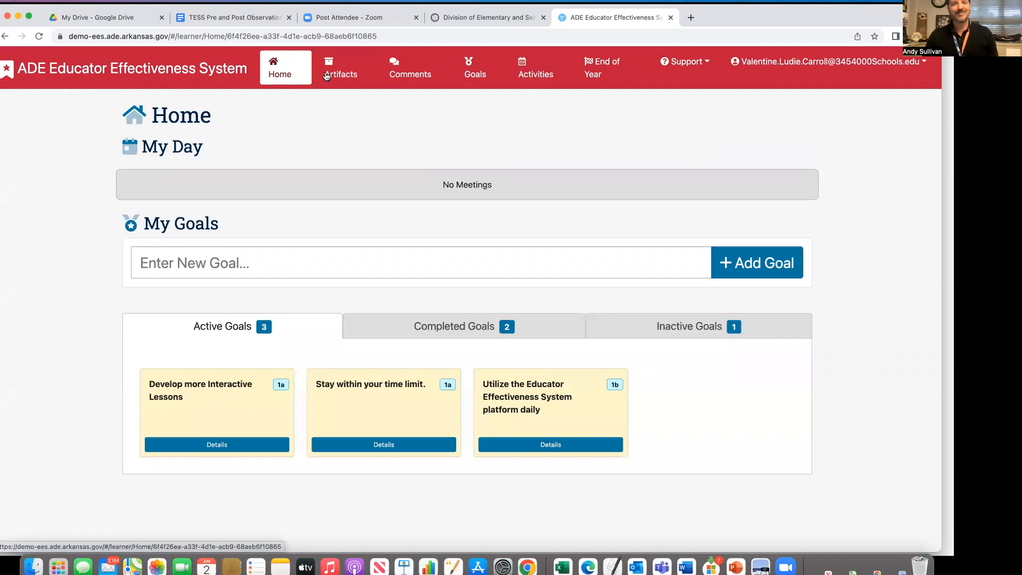
{"action": "mouse_move", "coordinate": [772, 21]}
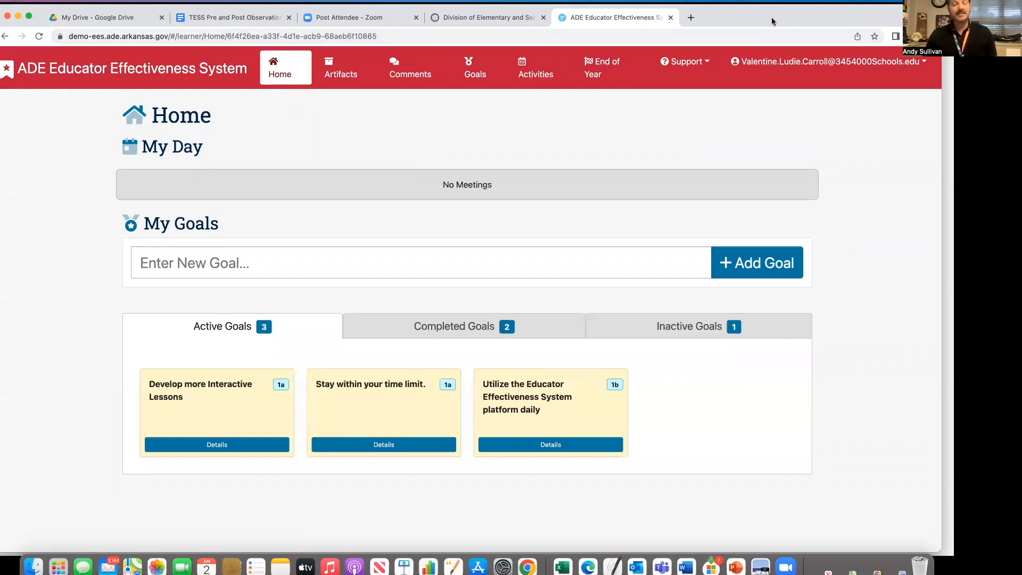